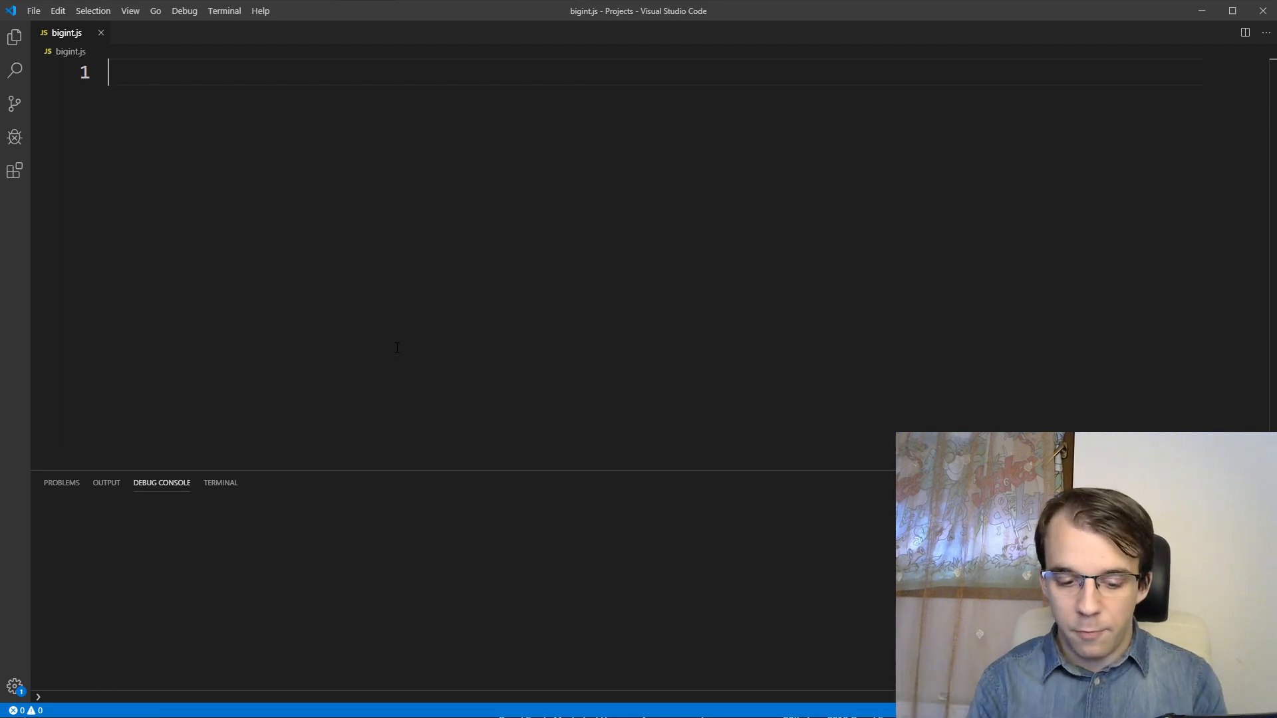
- Declare a = 15 and b = 22, log their sum, and run to see 15 + 22 = 37
type("let a, b")
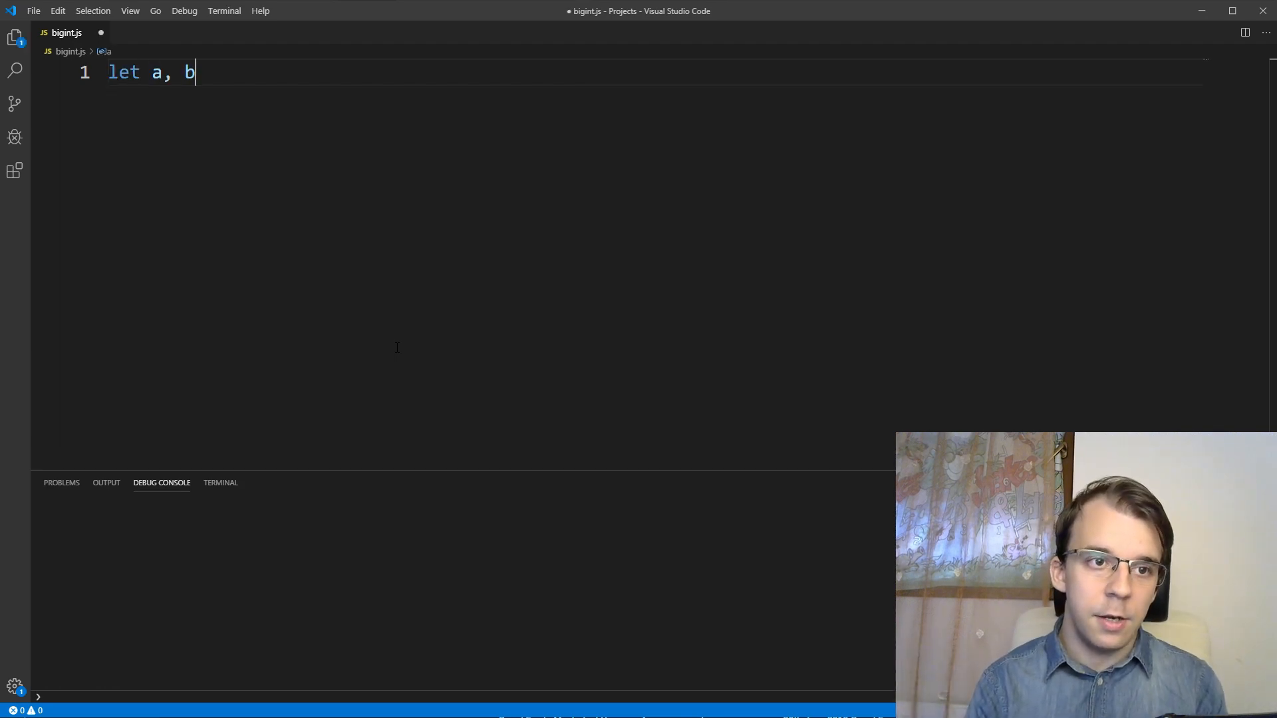
type(";")
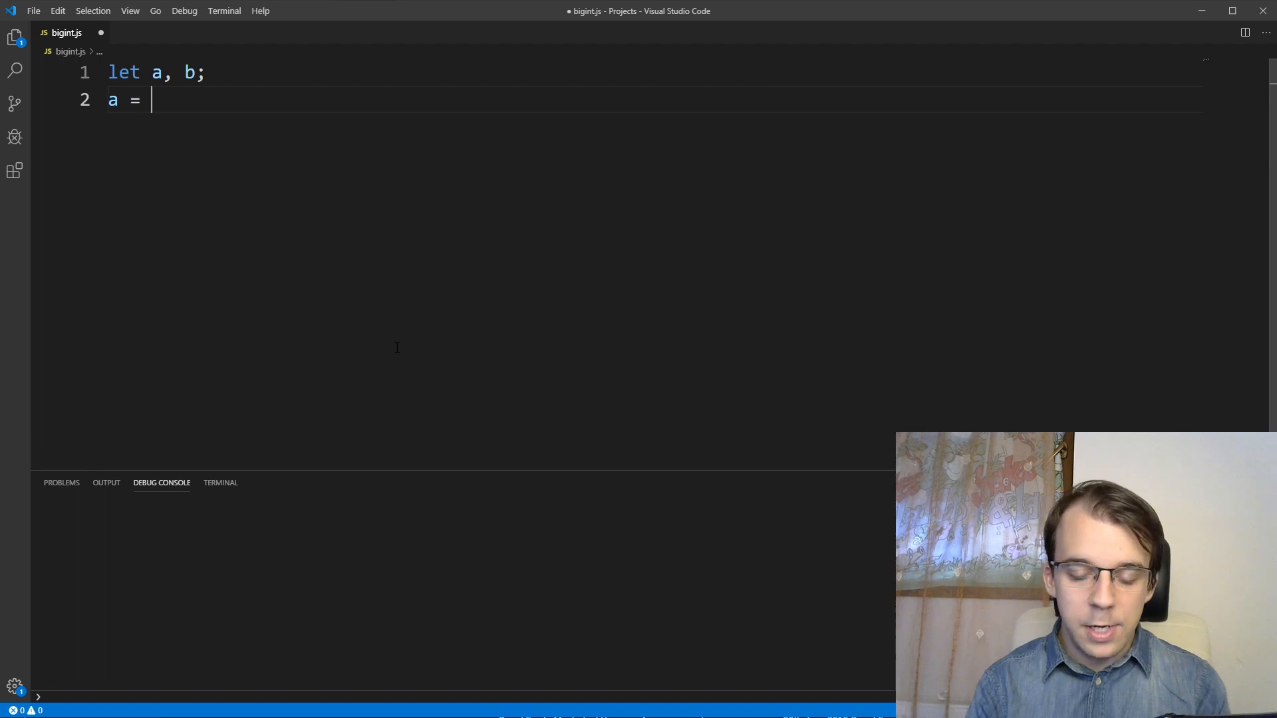
type("15;")
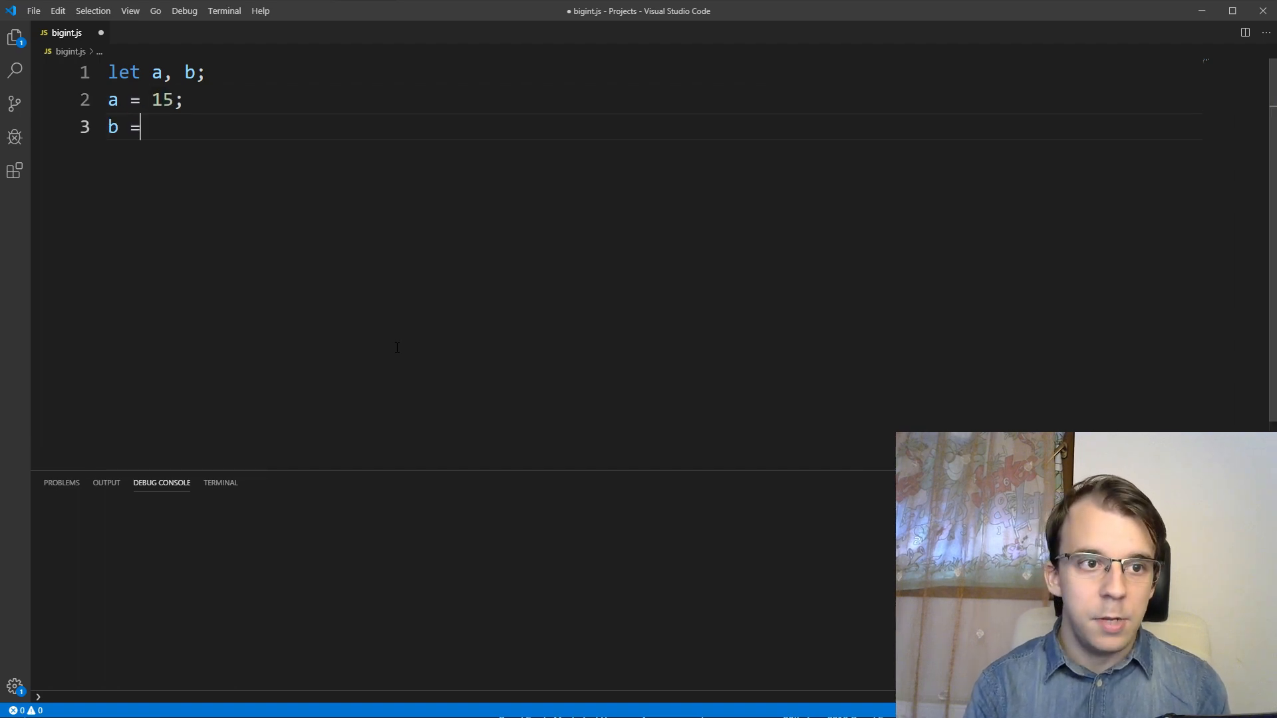
type("22;")
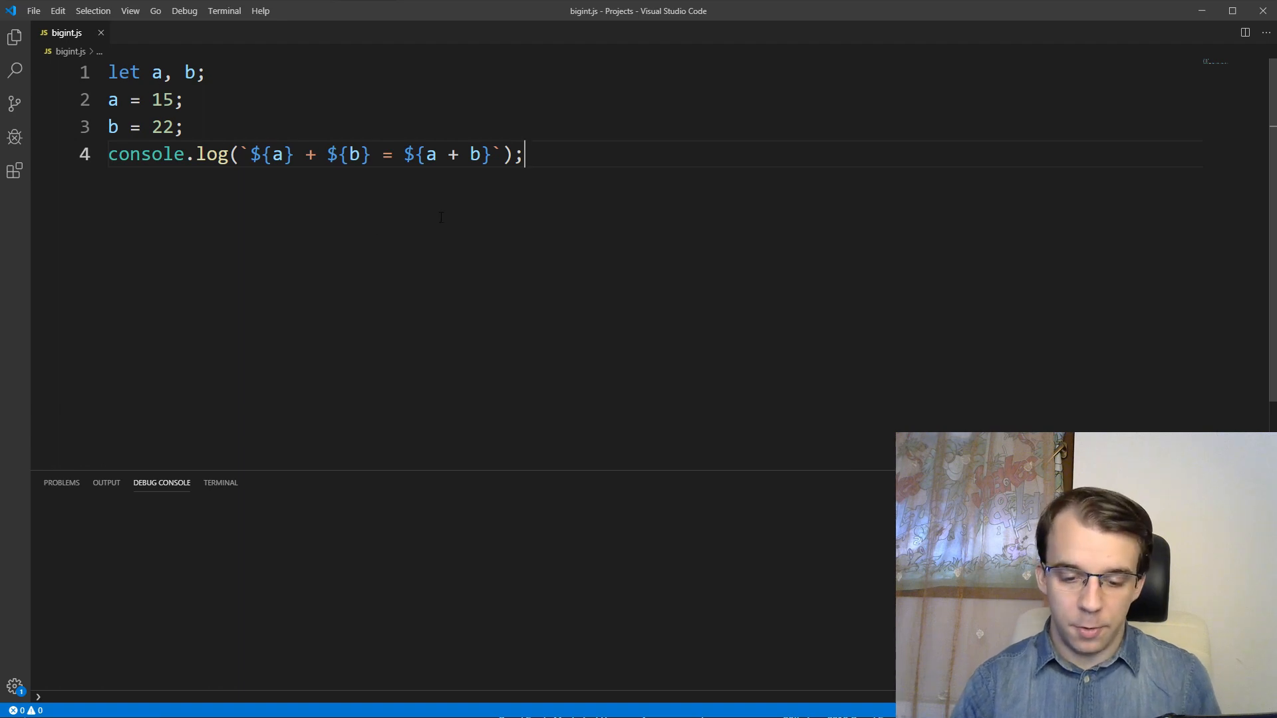
key("F5")
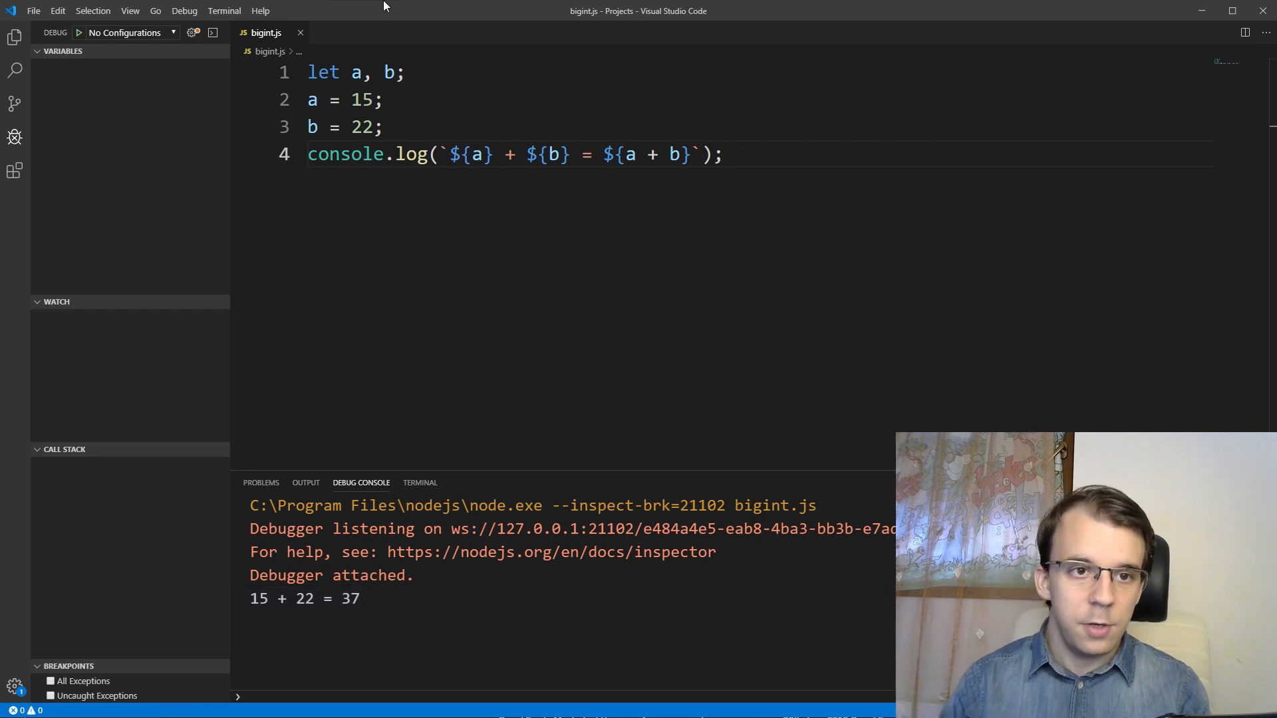
- Replace a's value 15 with 2 ** 53 - 1
double_click(360, 98)
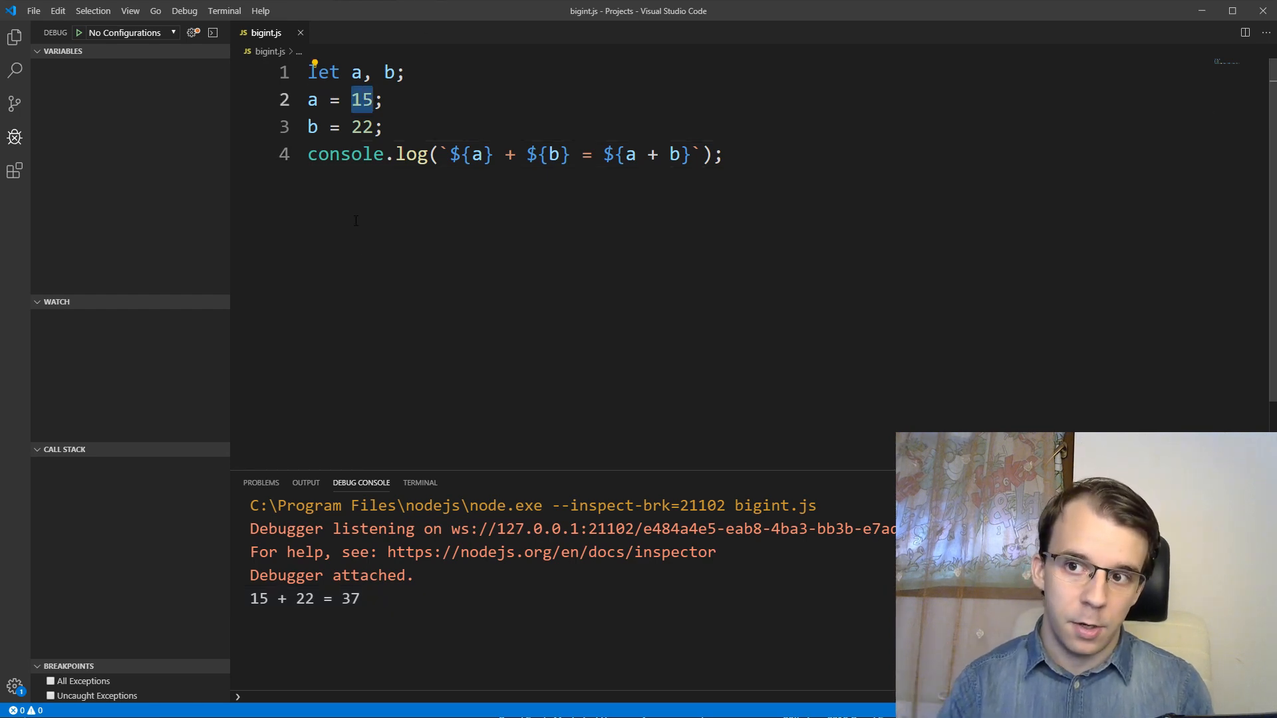
type("2")
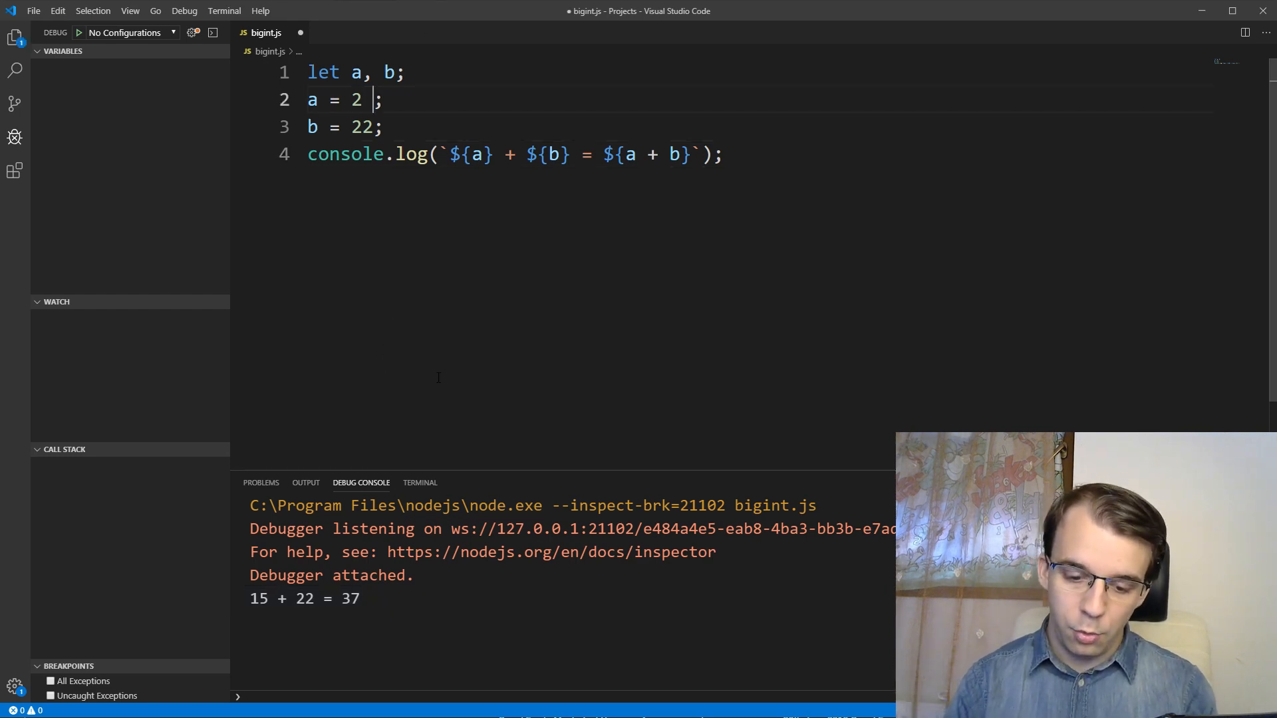
type("**")
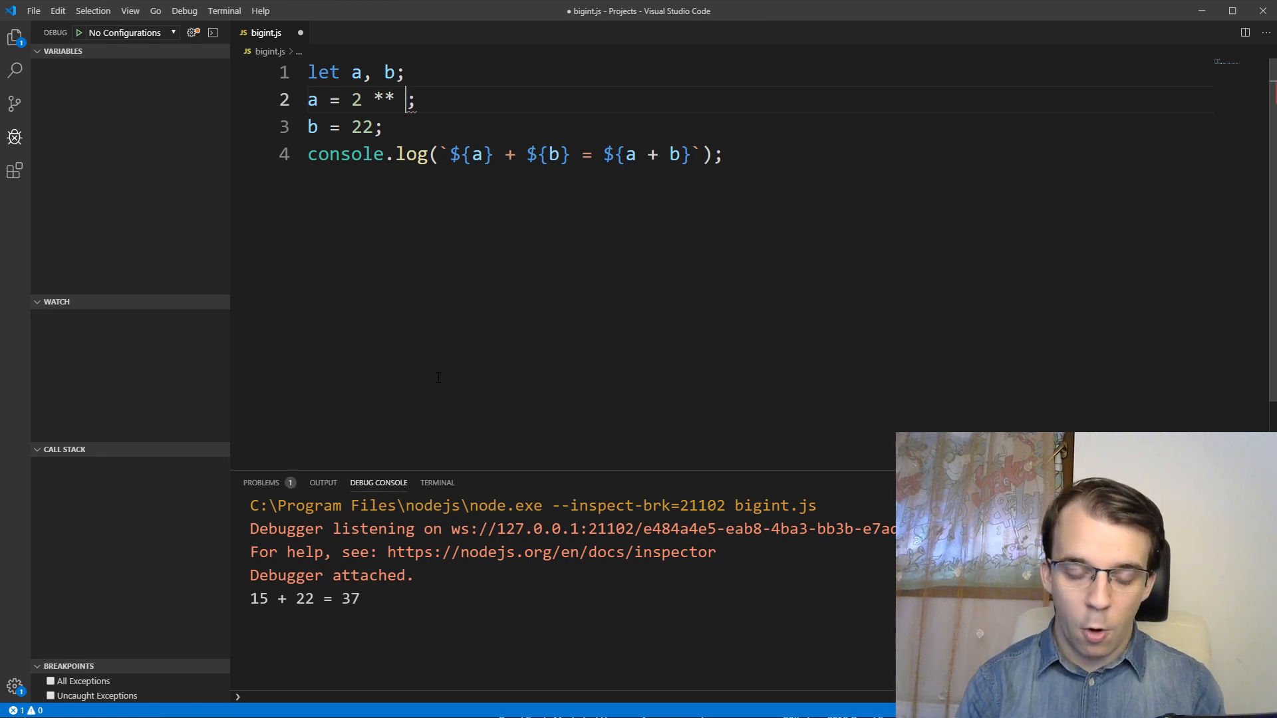
type("53")
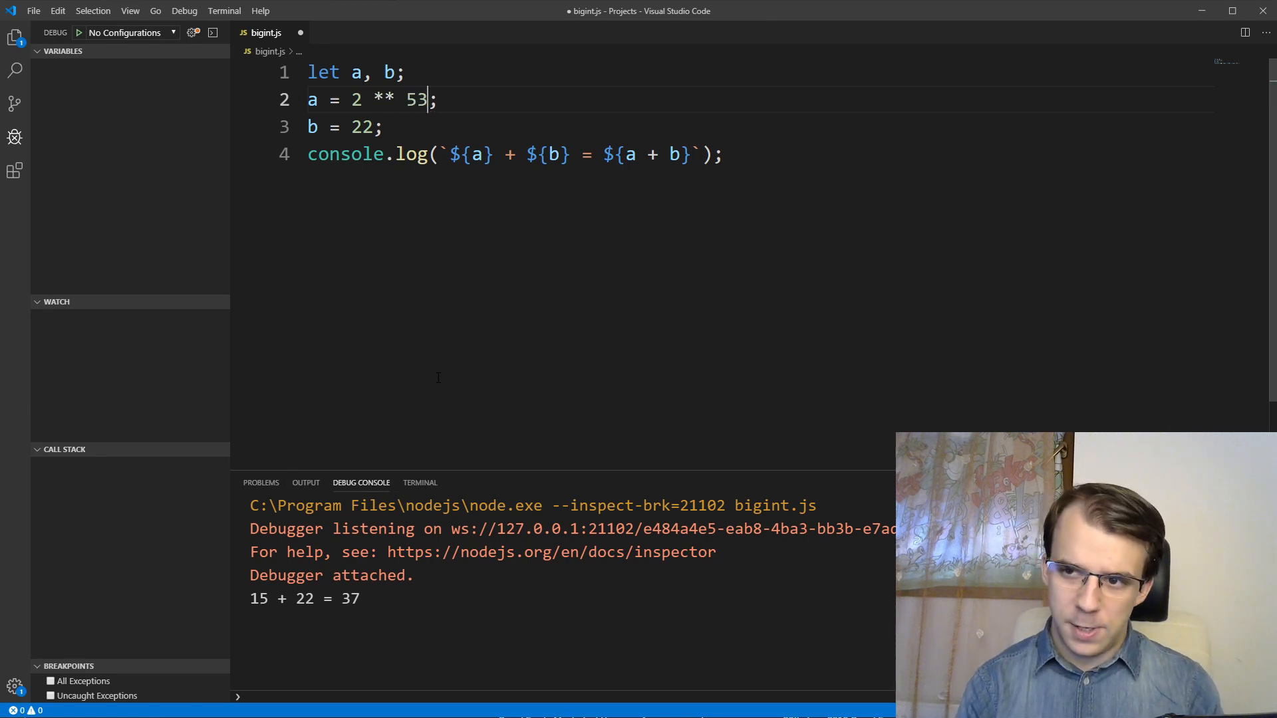
type("- 1")
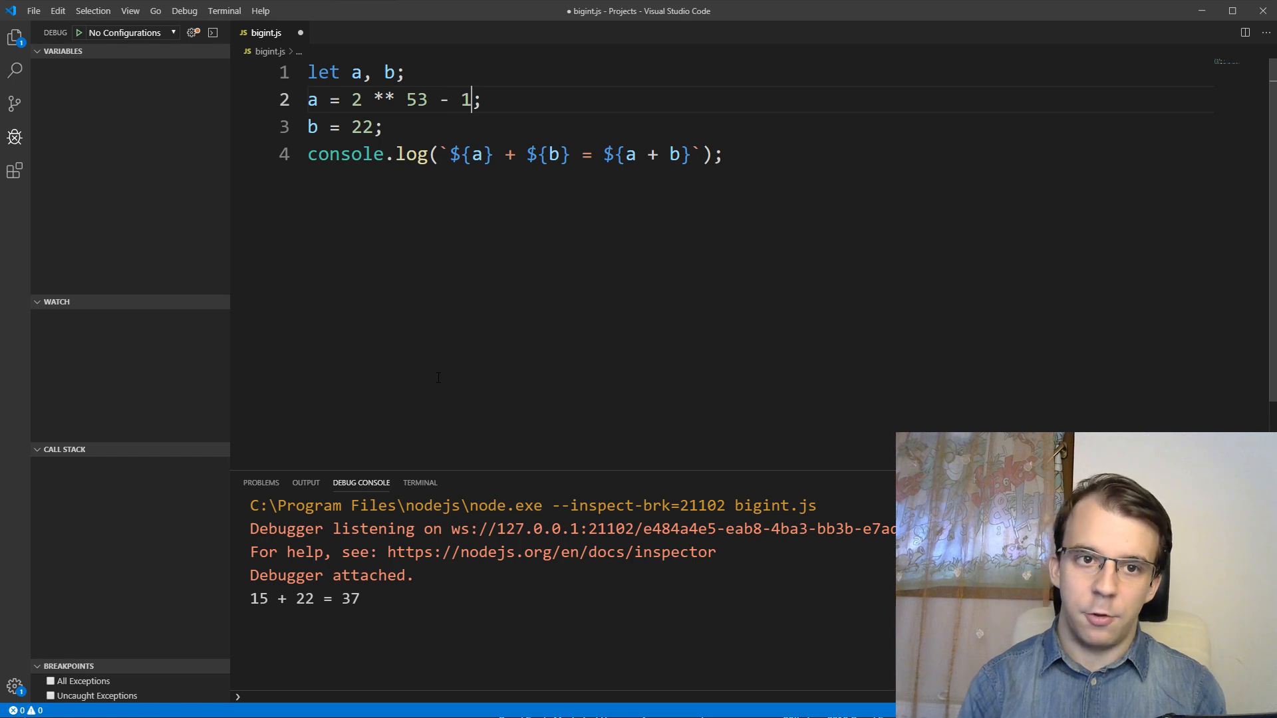
double_click(362, 126)
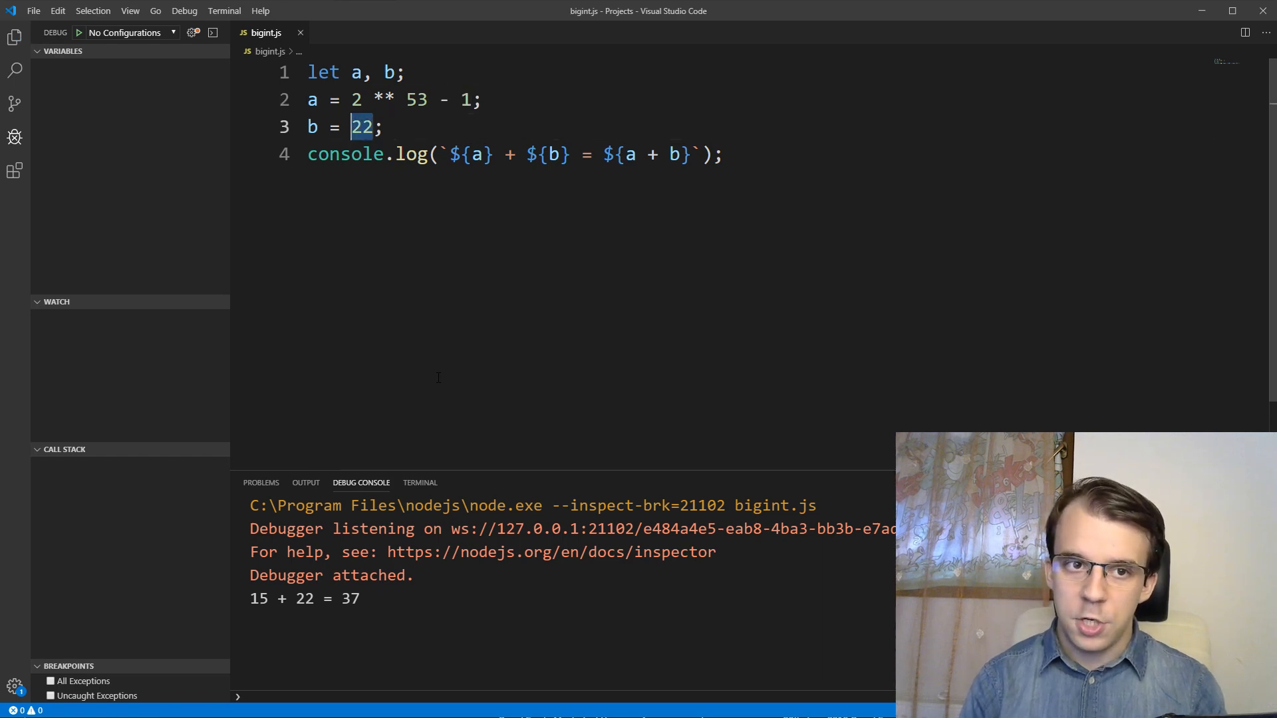
type("1")
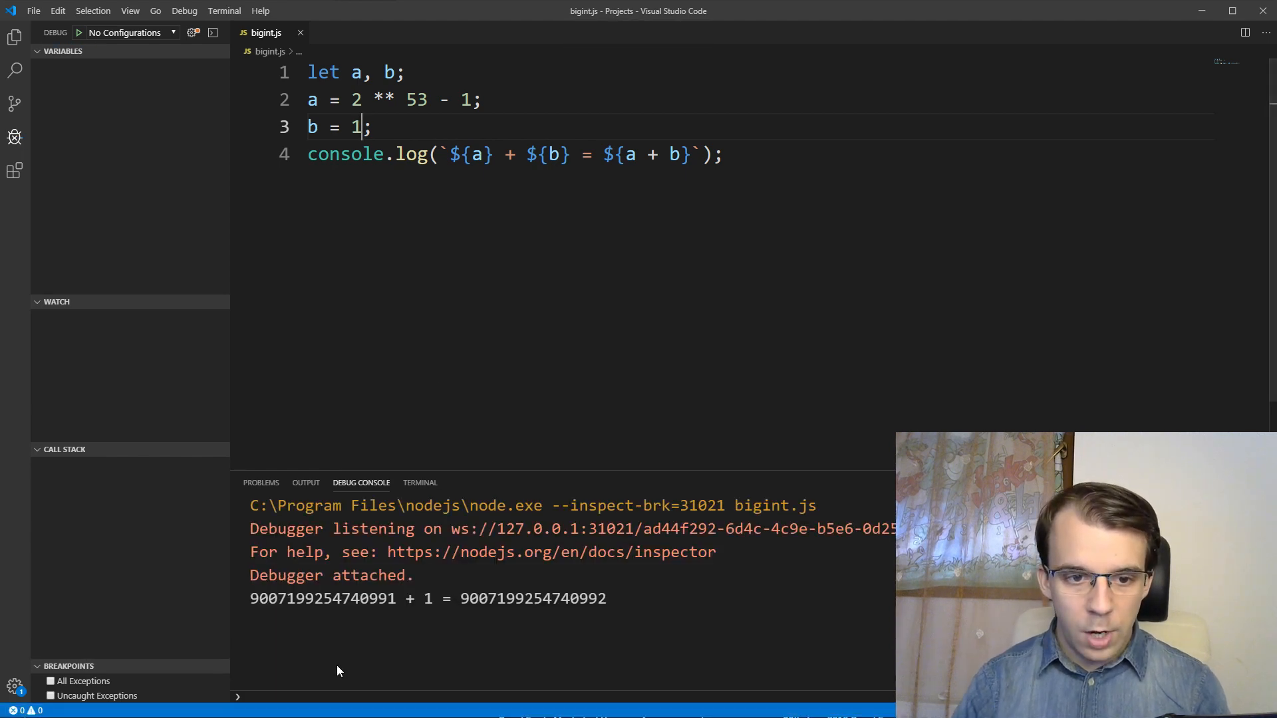
double_click(322, 598)
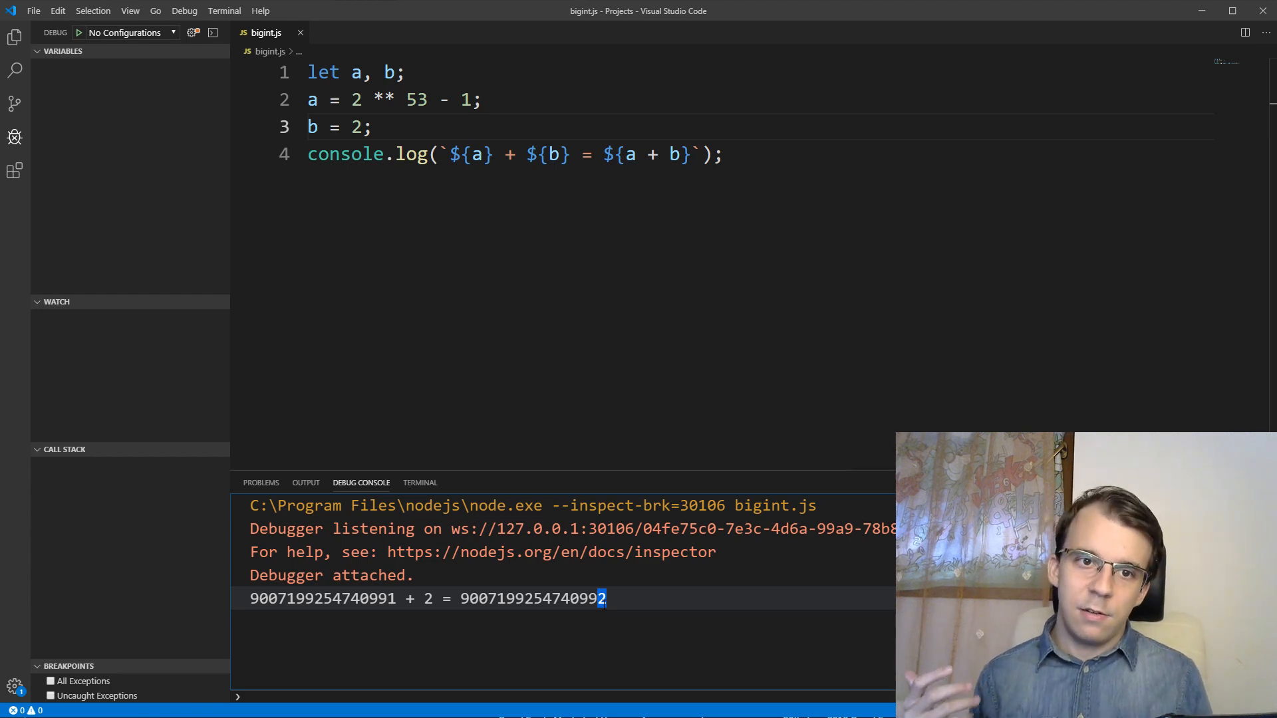
left_click_drag(352, 99, 427, 99)
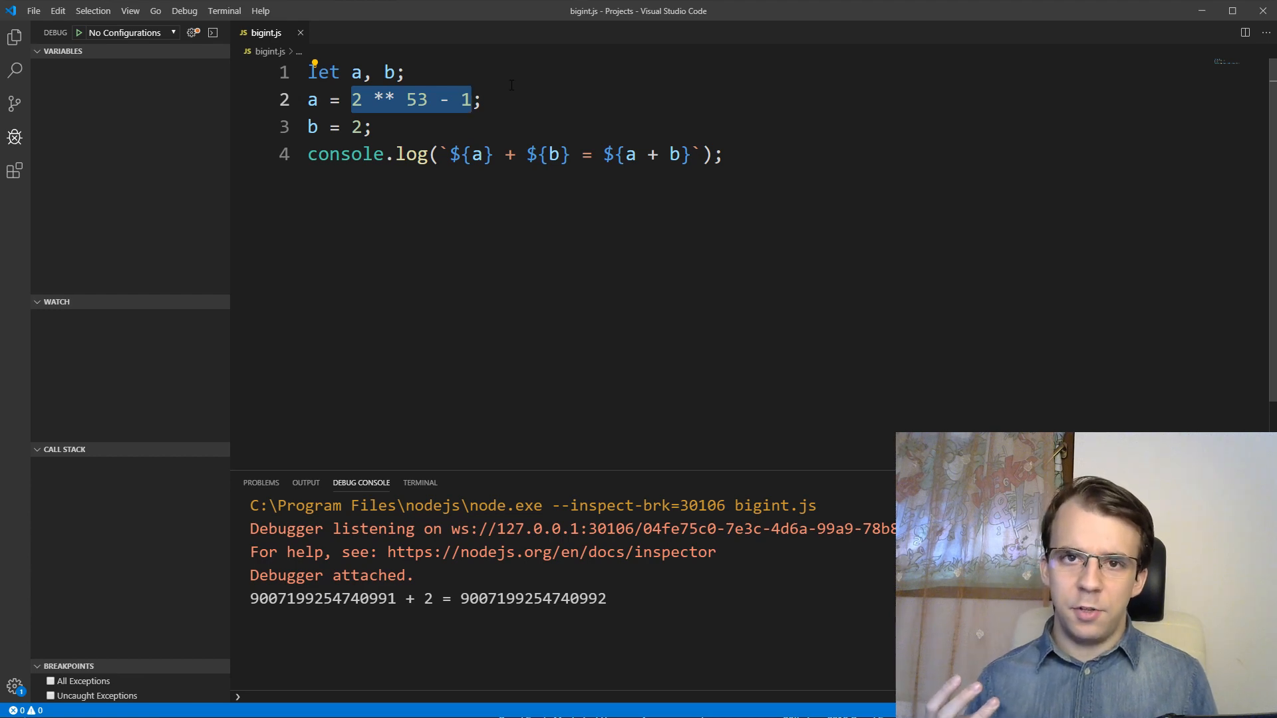
- Add the n suffix to the number literals so a is 2n ** 53n - 1n and b is 2n
left_click(451, 226)
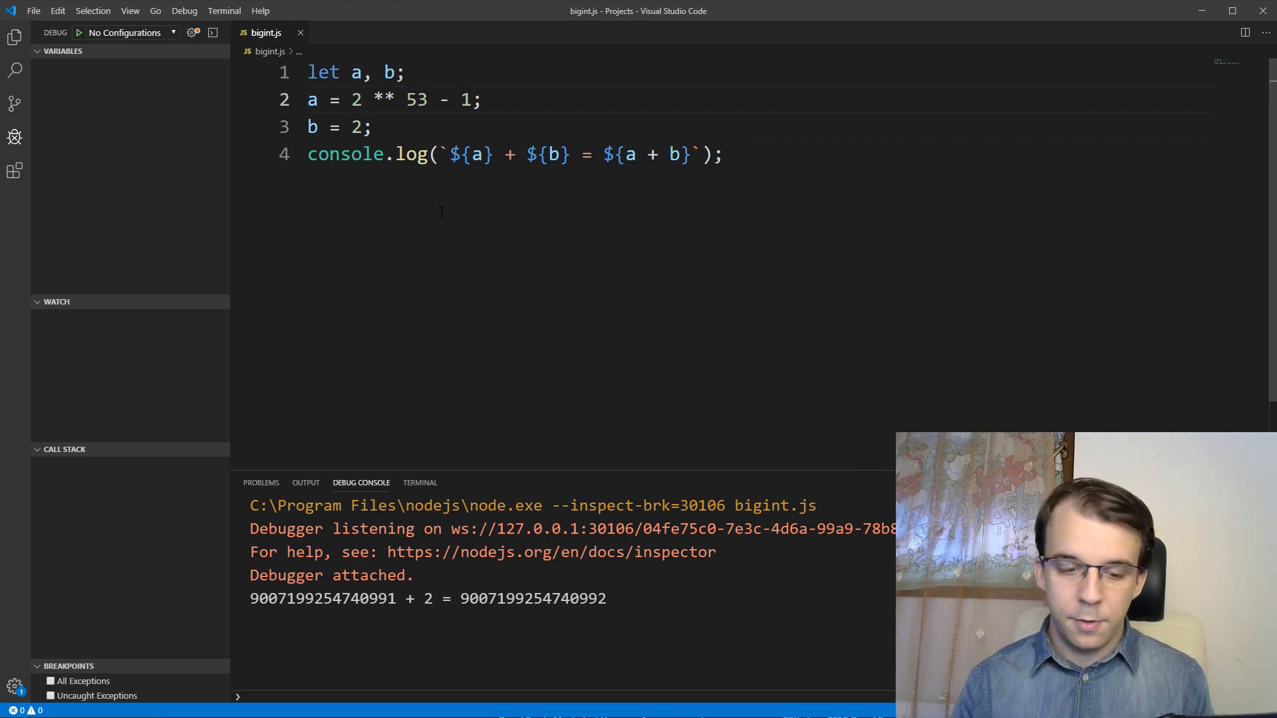
type("n")
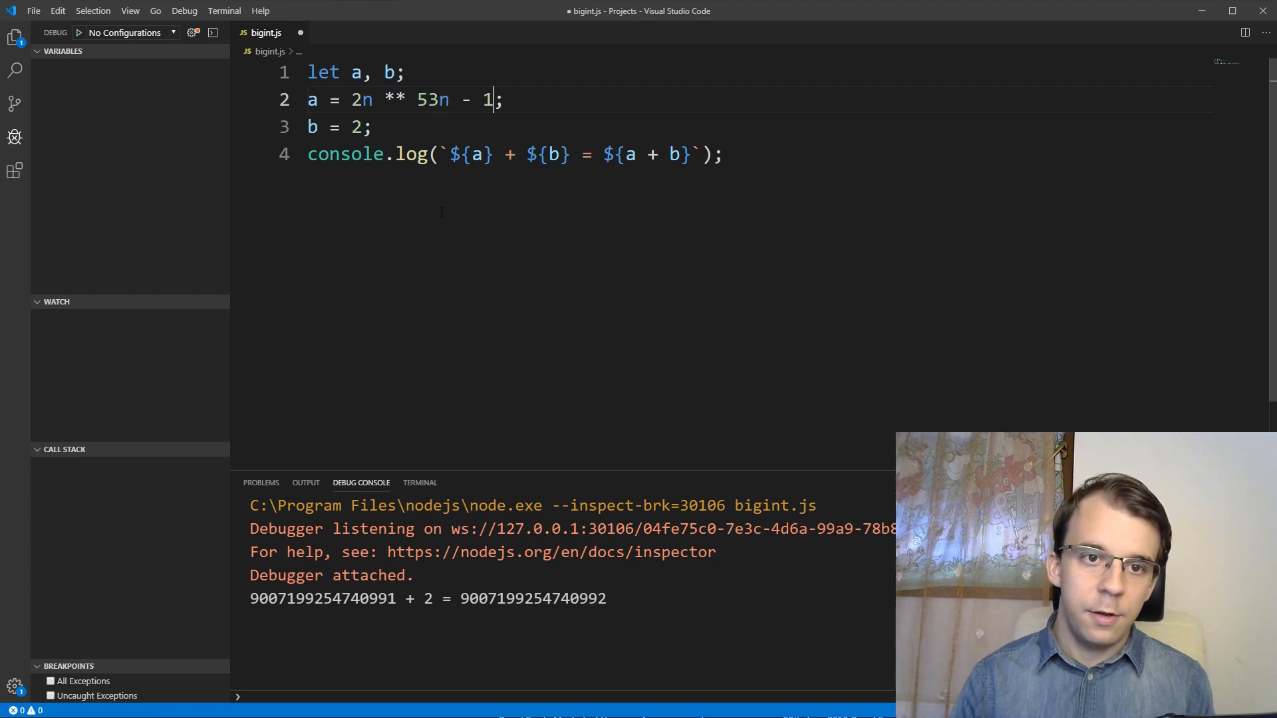
type("n")
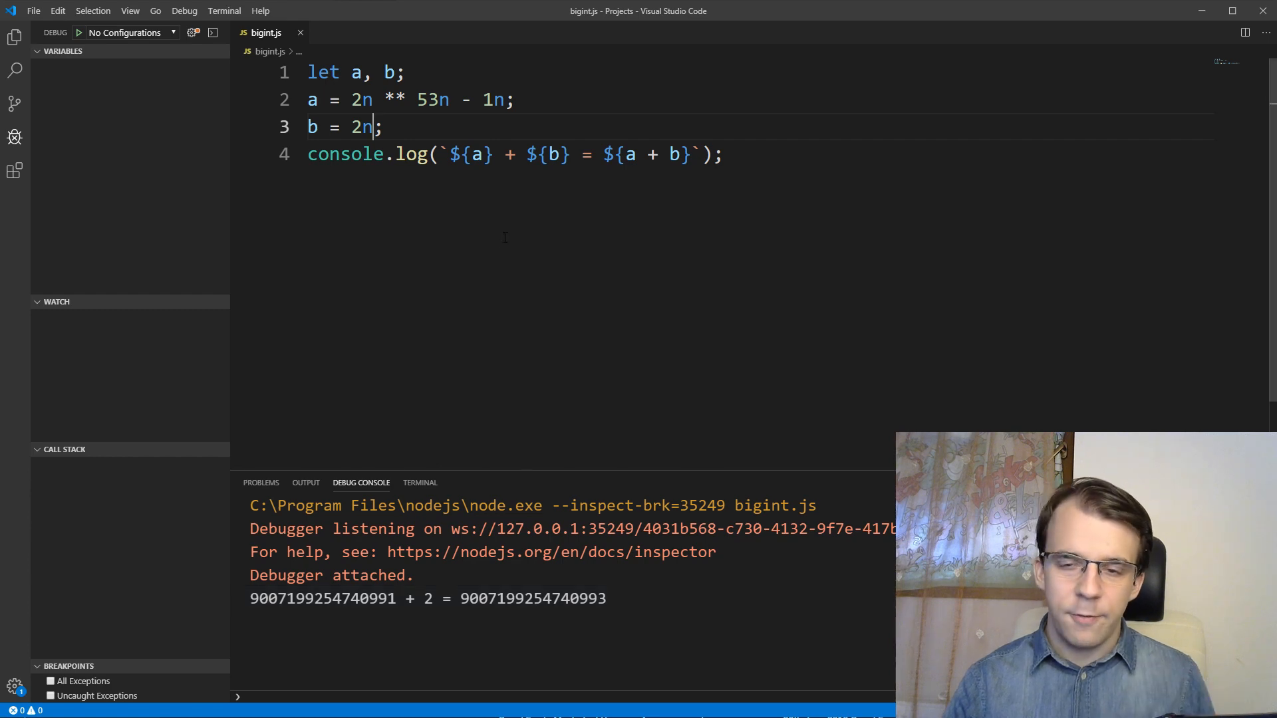
- Change the exponent 53 to 100, drop the - 1n, and rerun the sum
double_click(428, 99)
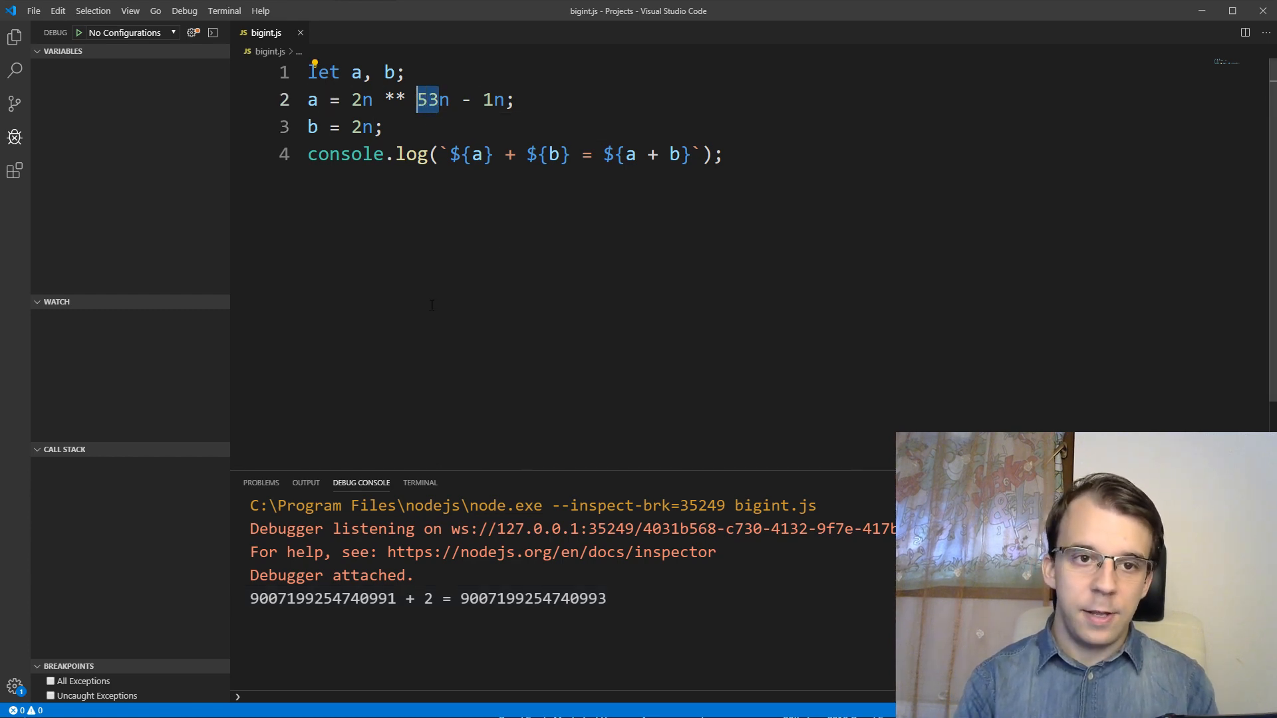
type("1")
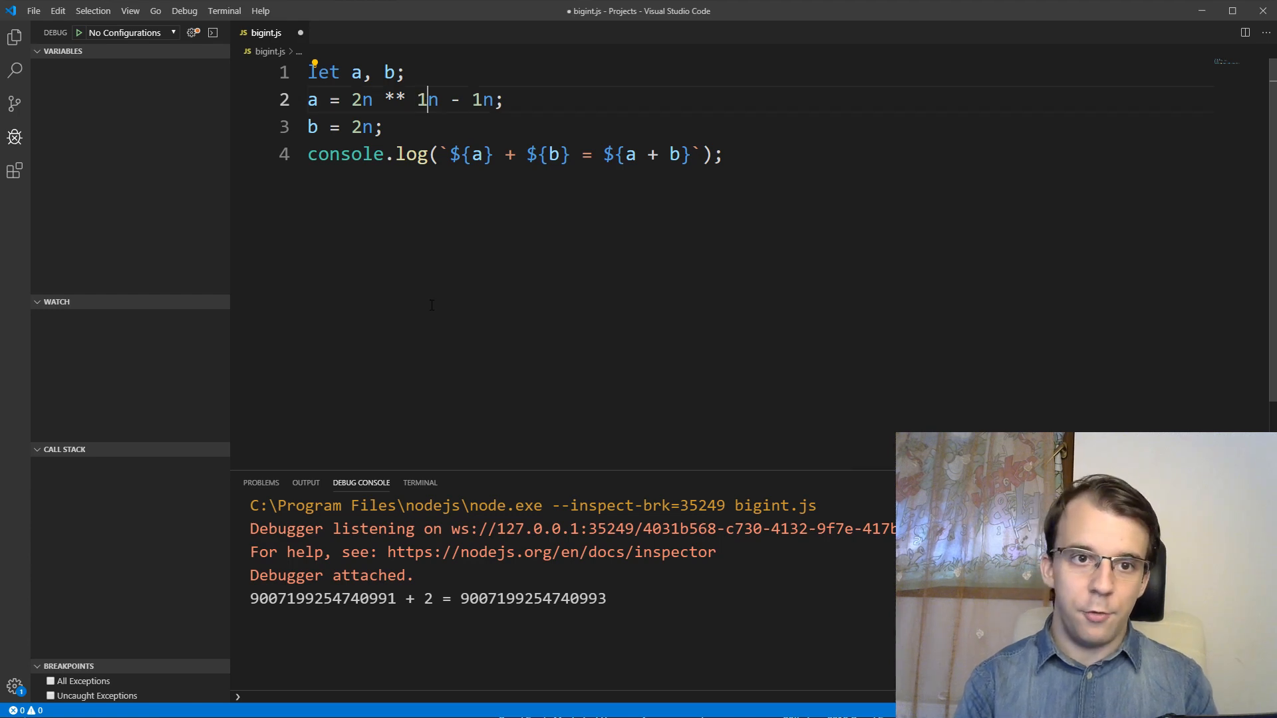
type("00")
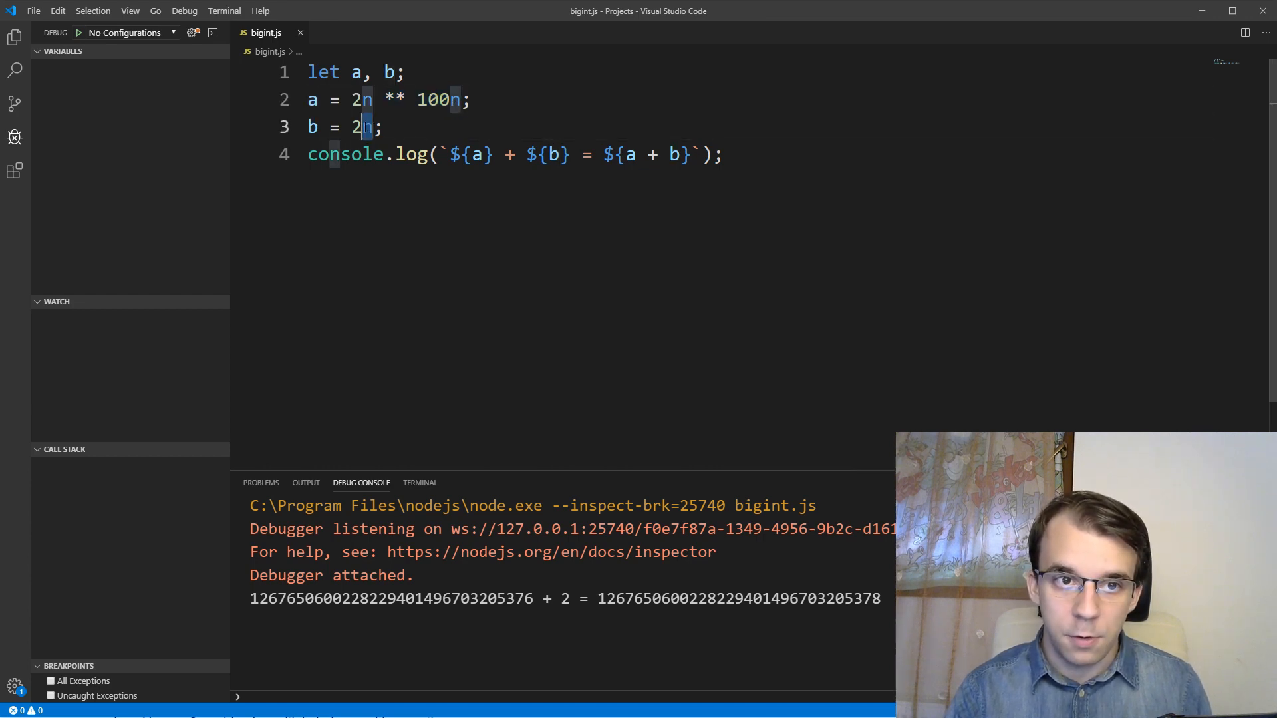
- Make b a plain number, see the TypeError, then wrap b in BigInt() and rerun
key("Backspace")
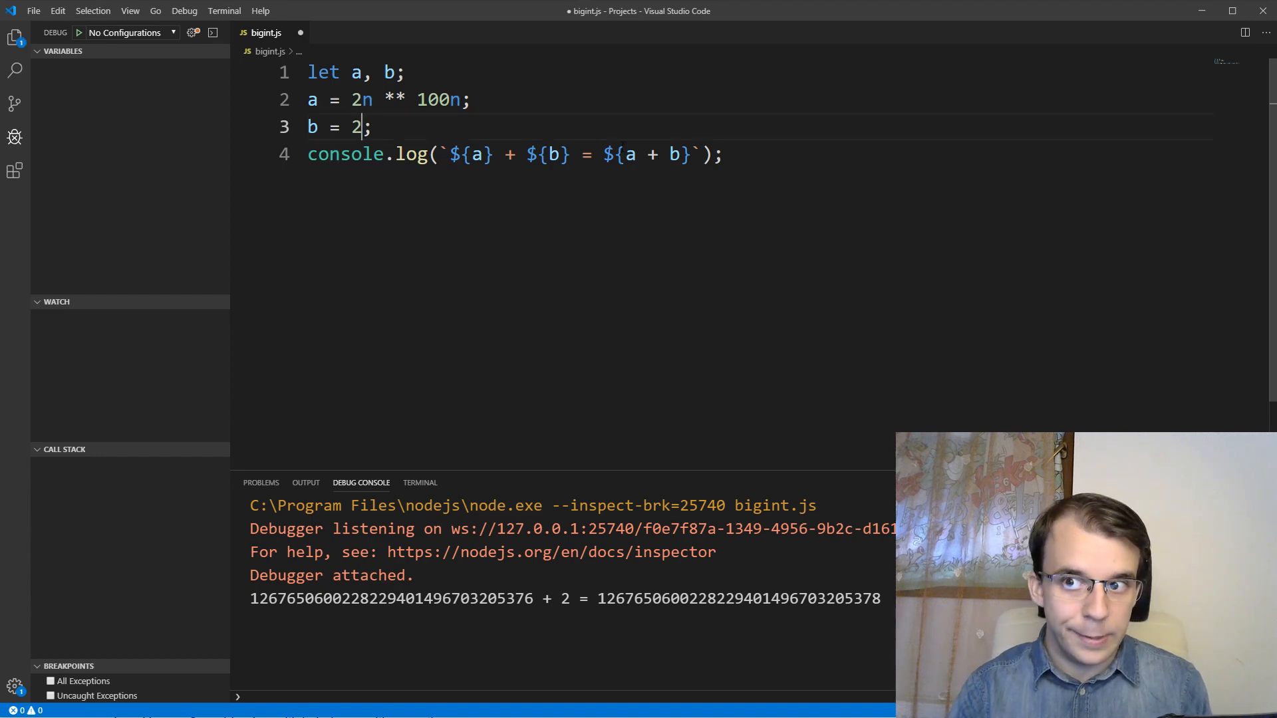
key("ctrl+s")
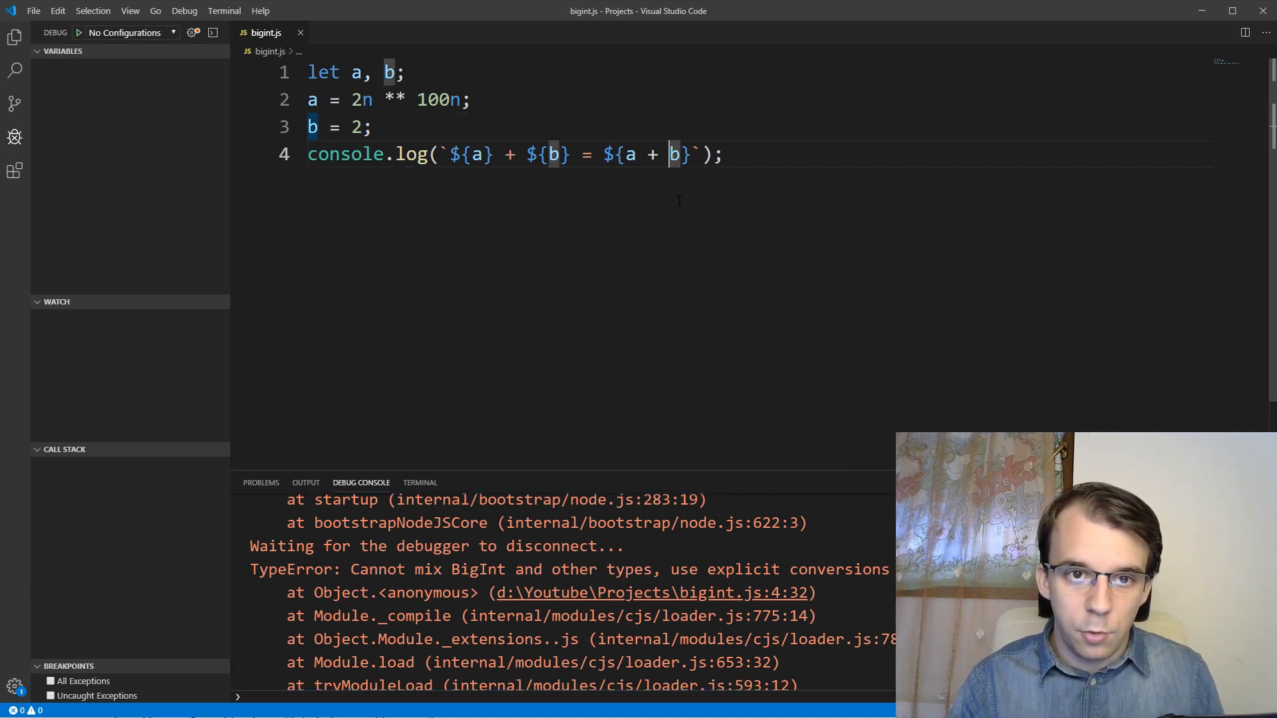
type("BigInt(b")
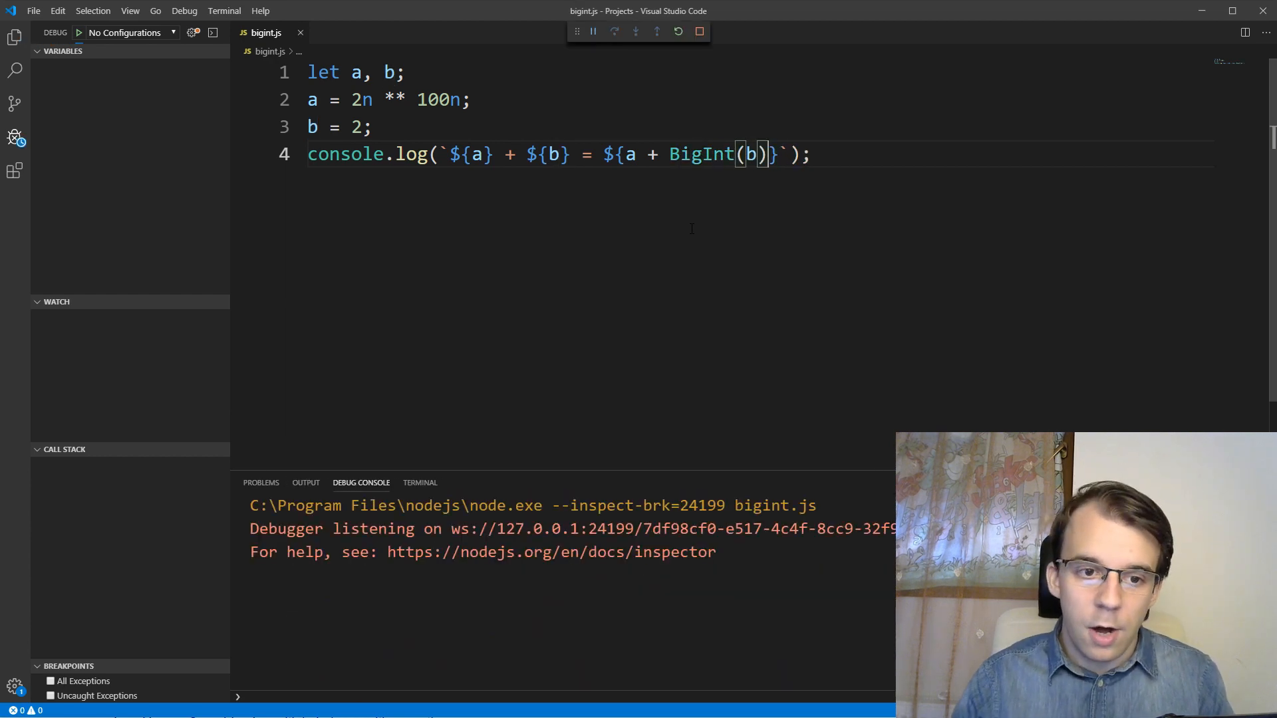
left_click(593, 31)
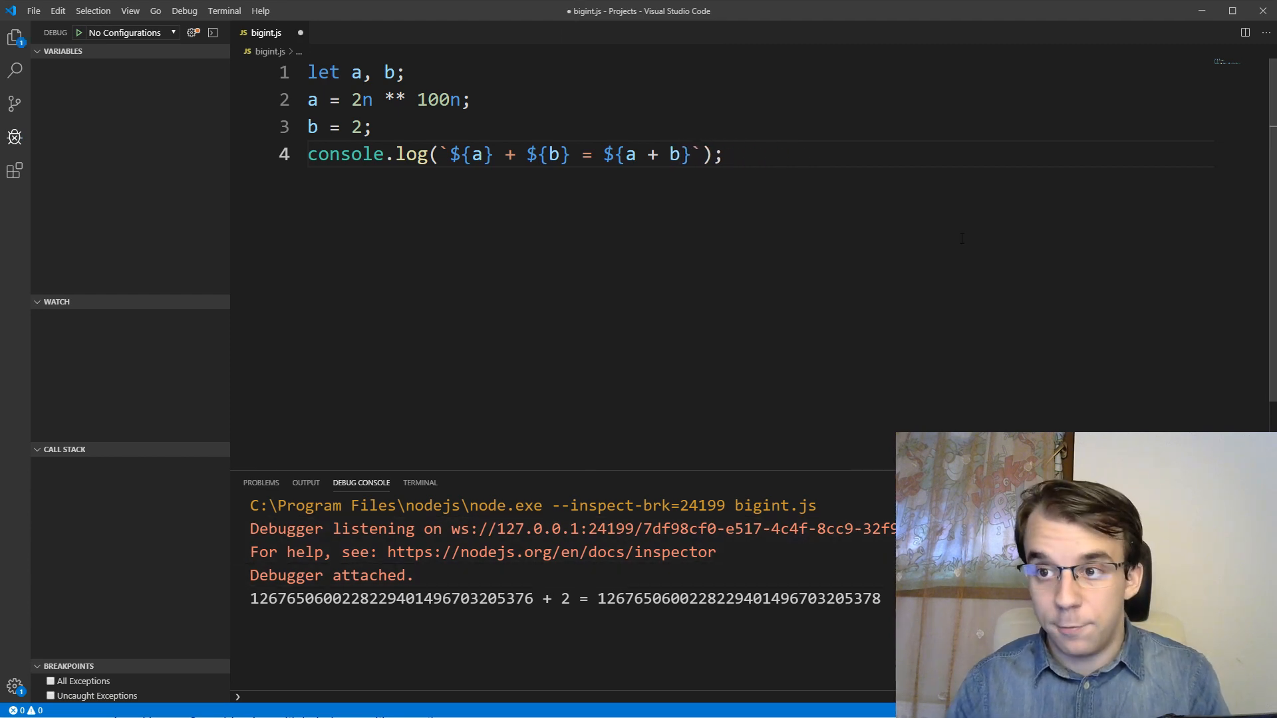
- Change the + operators in the log template to >>
key("ctrl+s")
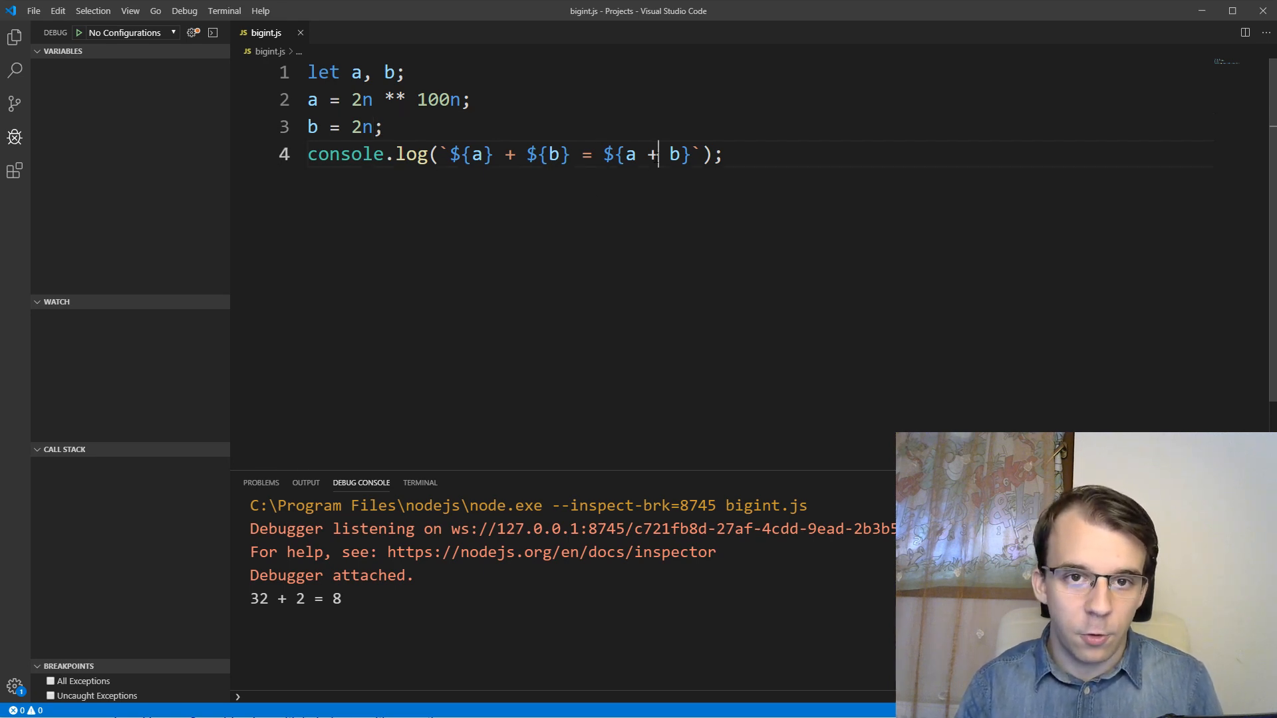
type(">>")
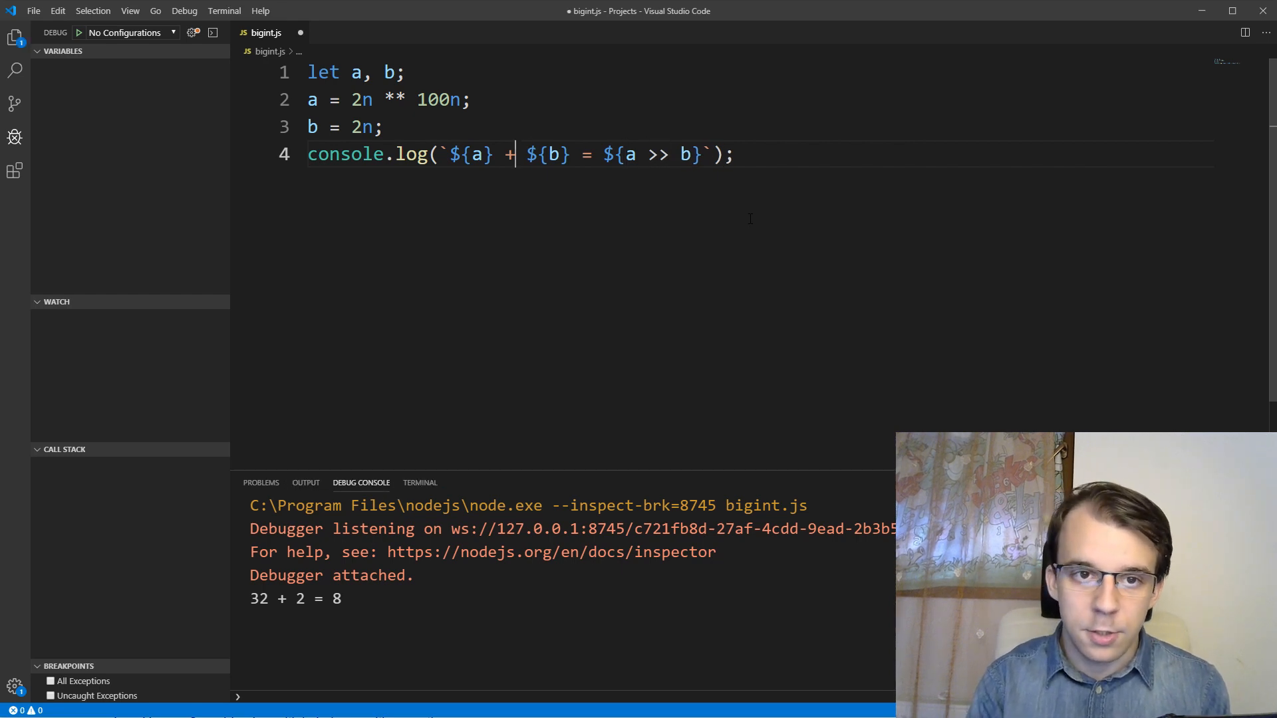
type(">>")
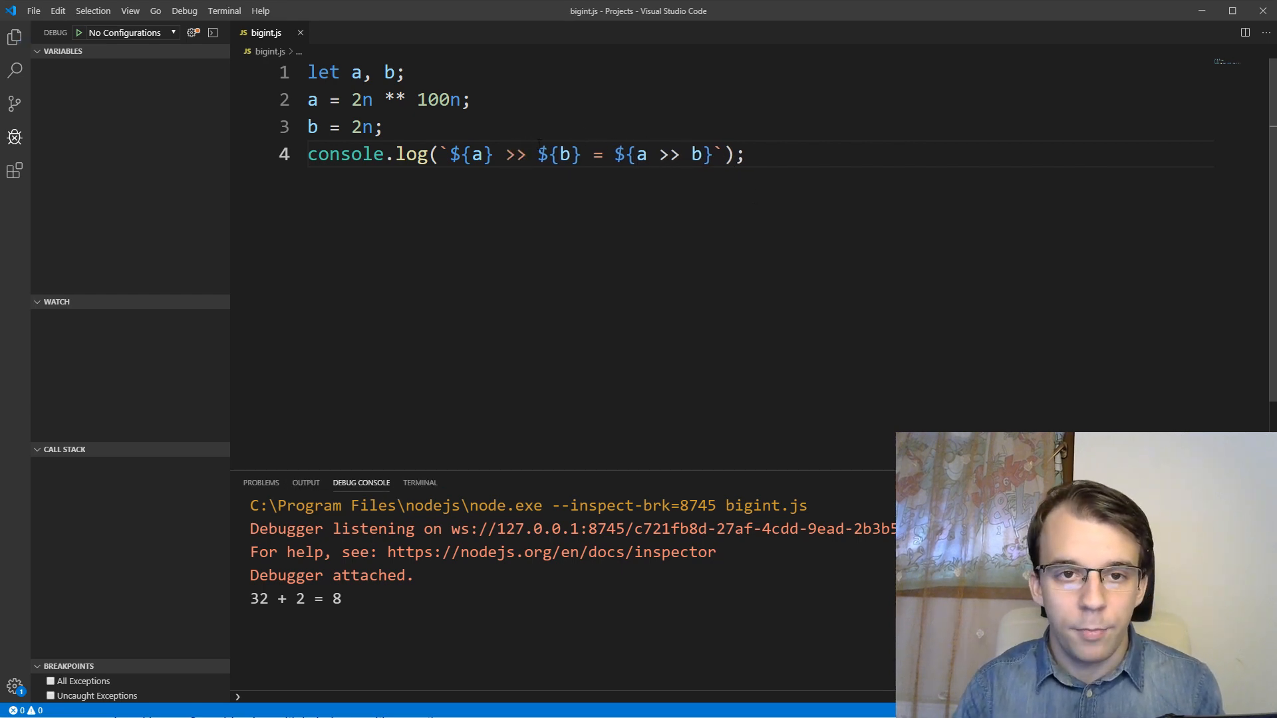
- Set the exponent to 6 and run, logging 64 >> 2 = 16
double_click(433, 99)
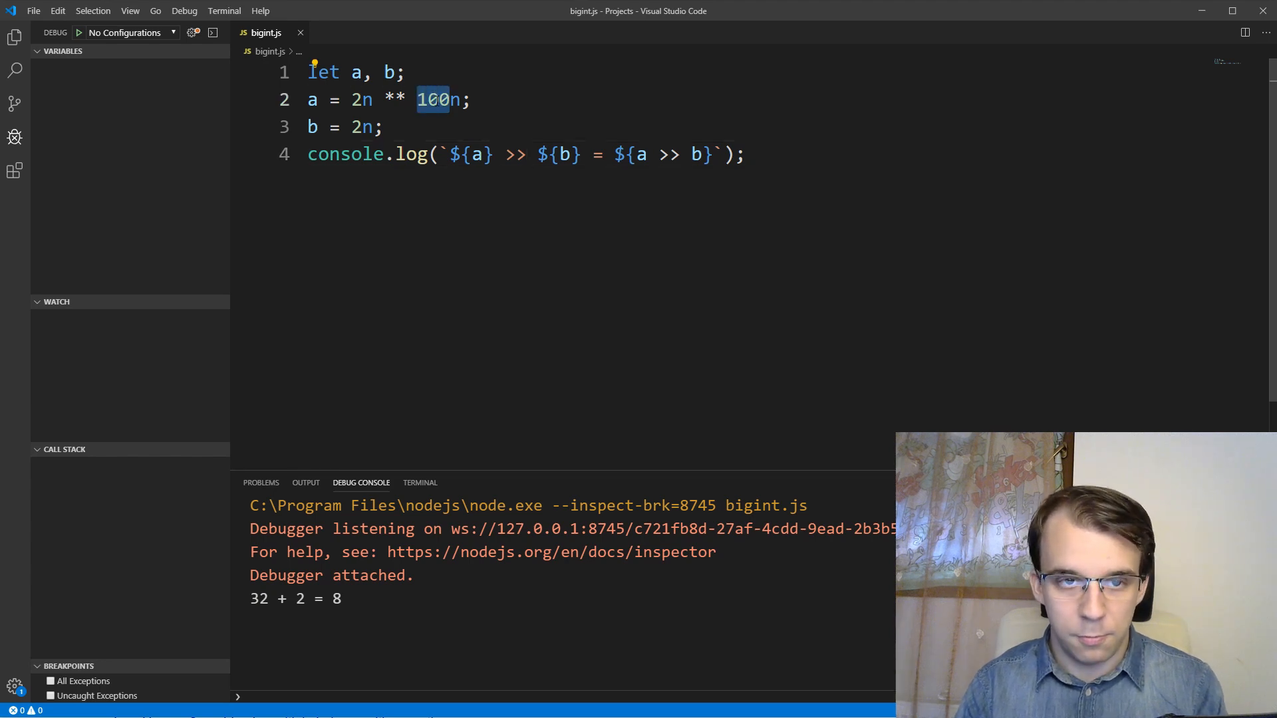
type("6")
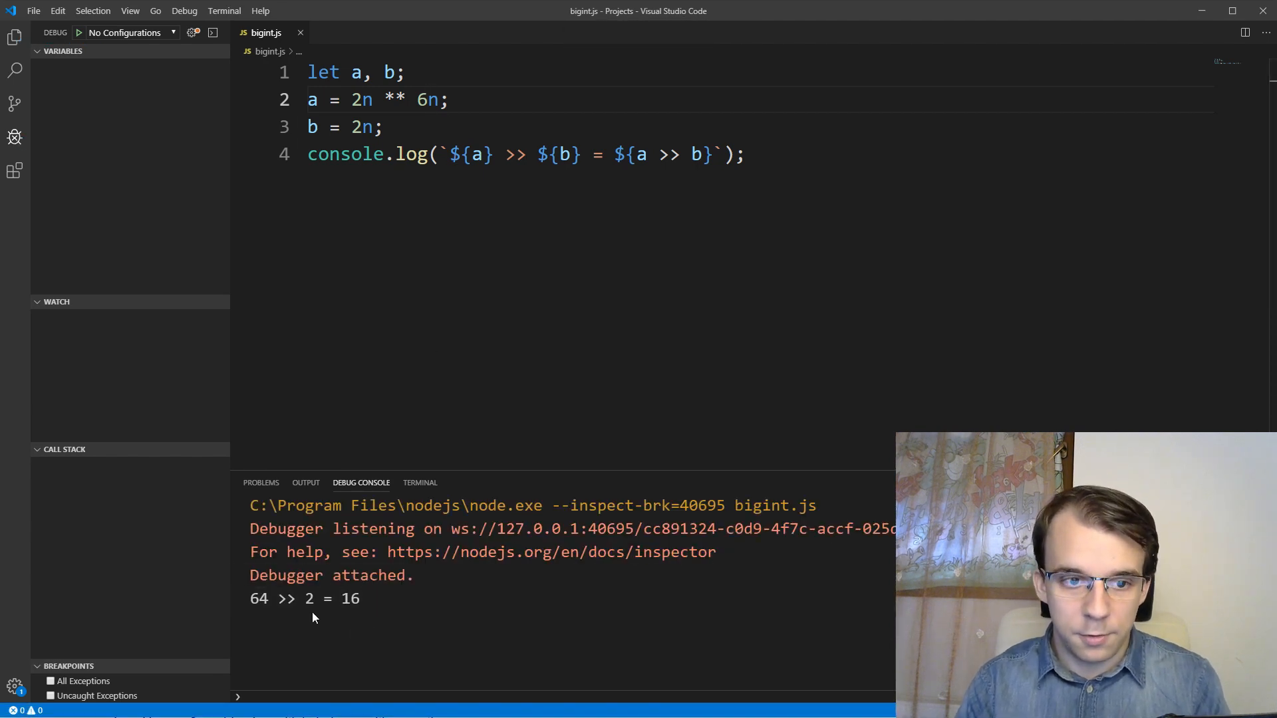
double_click(308, 598)
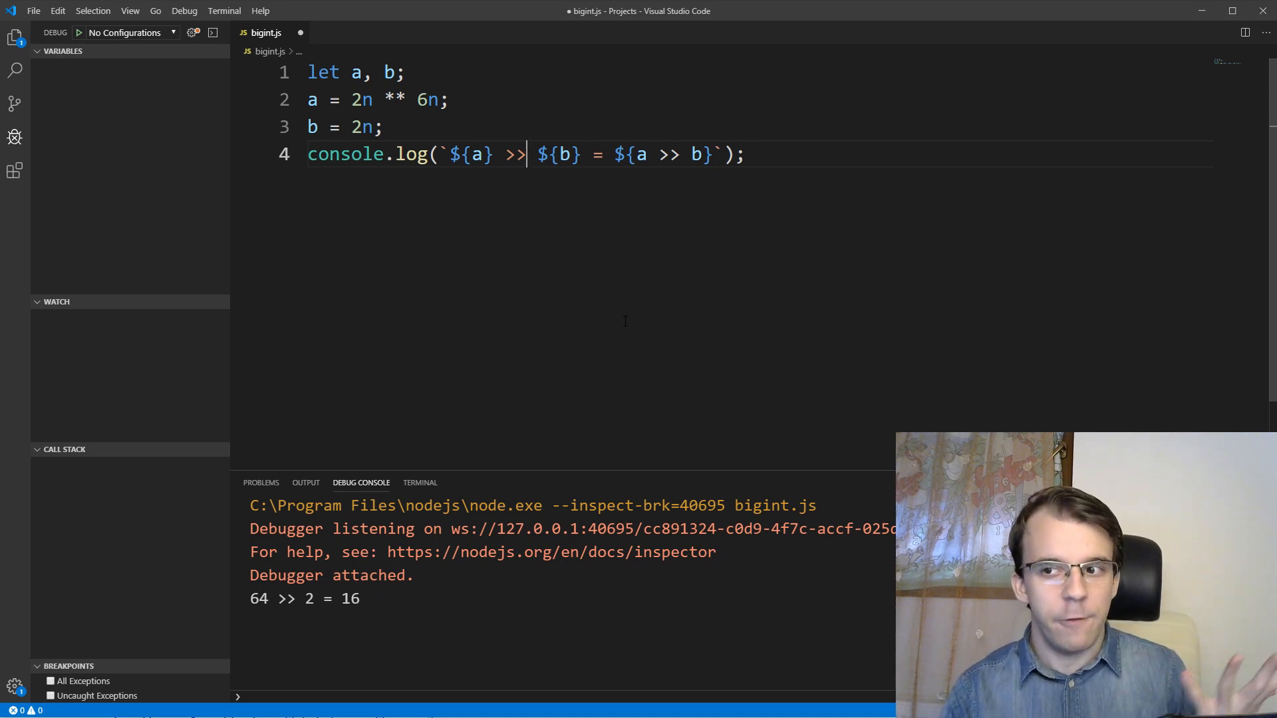
mouse_move(268, 215)
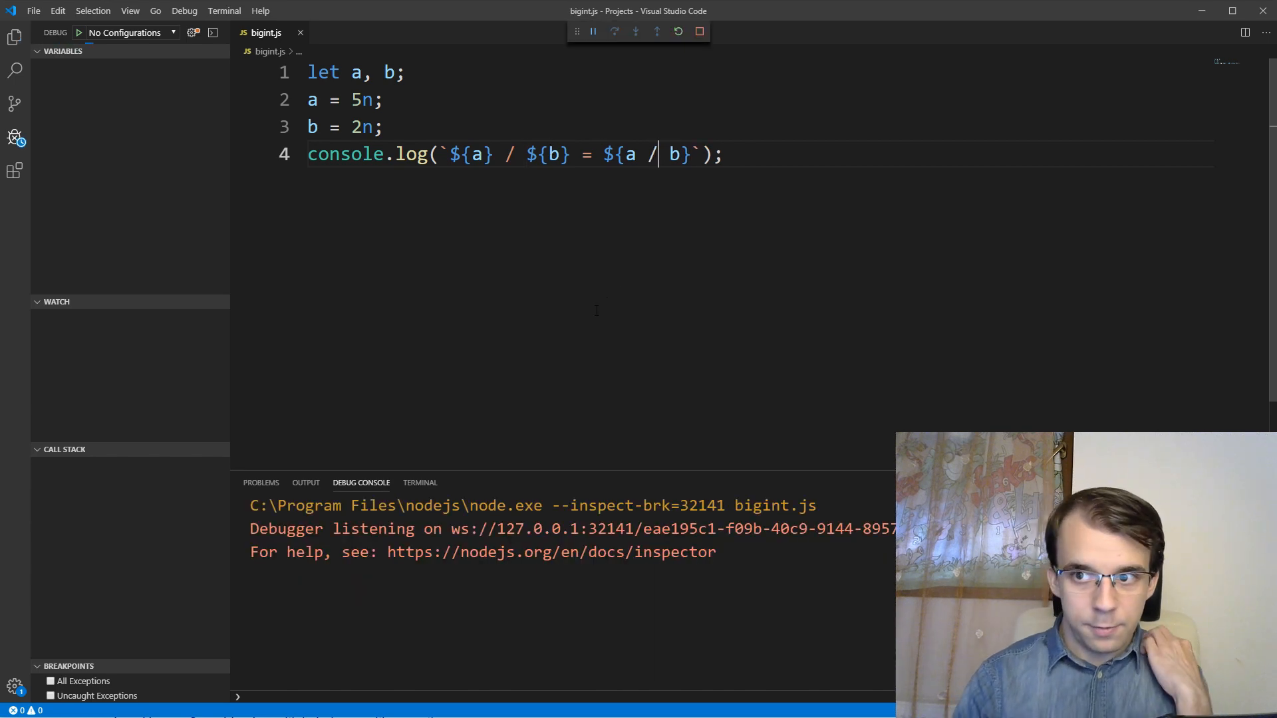
- Start a debug run with a = 5n dividing by b
left_click(614, 31)
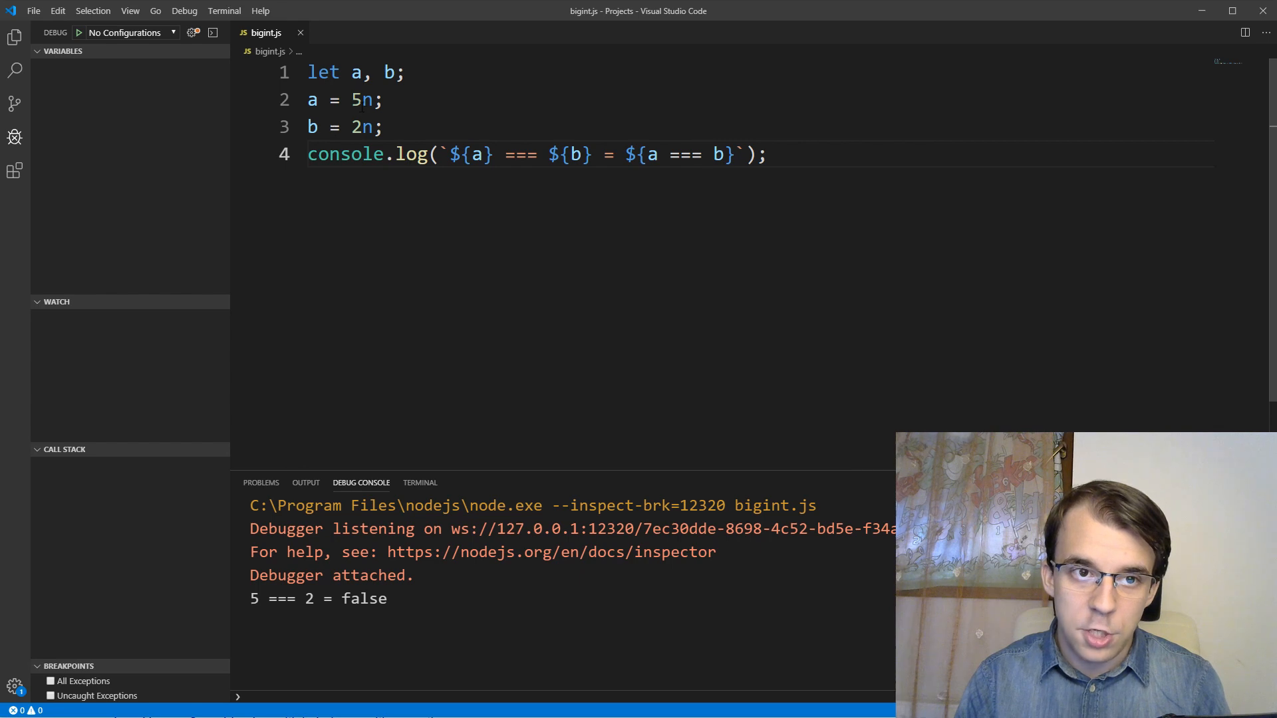
- Set a to 2n, remove n from b, and rerun to get 2 === 2 = false
type("2")
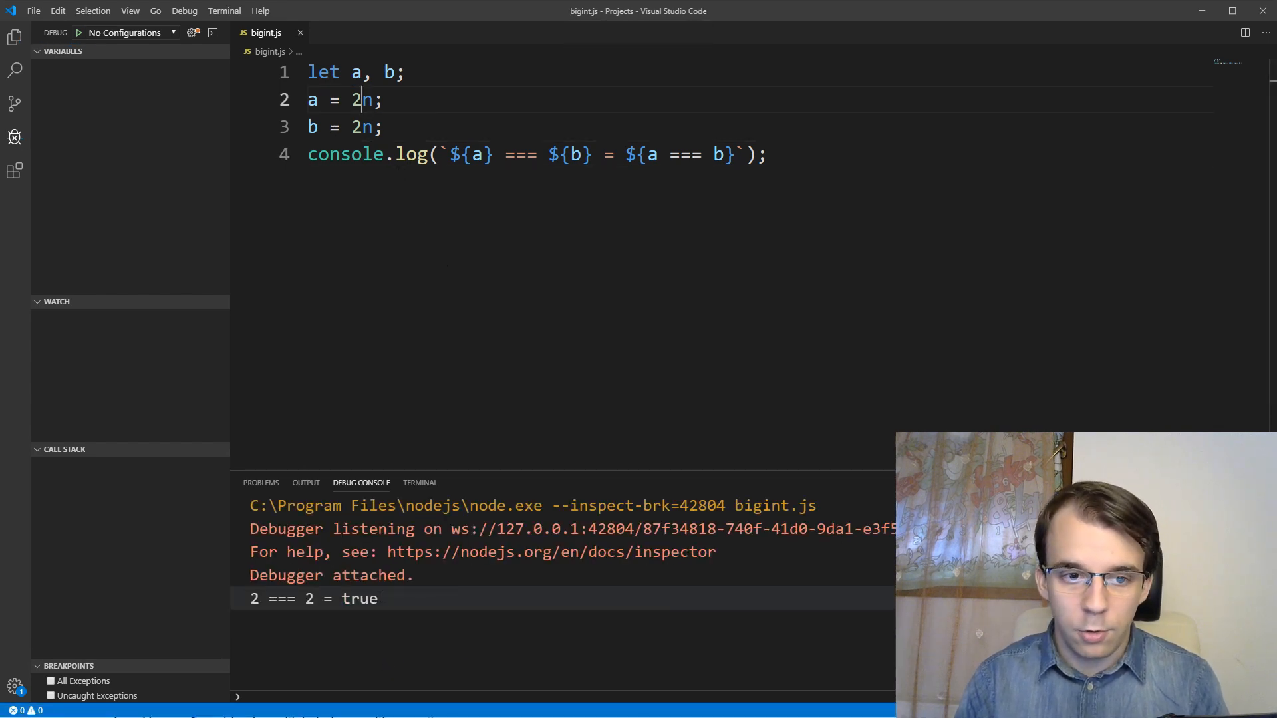
double_click(359, 598)
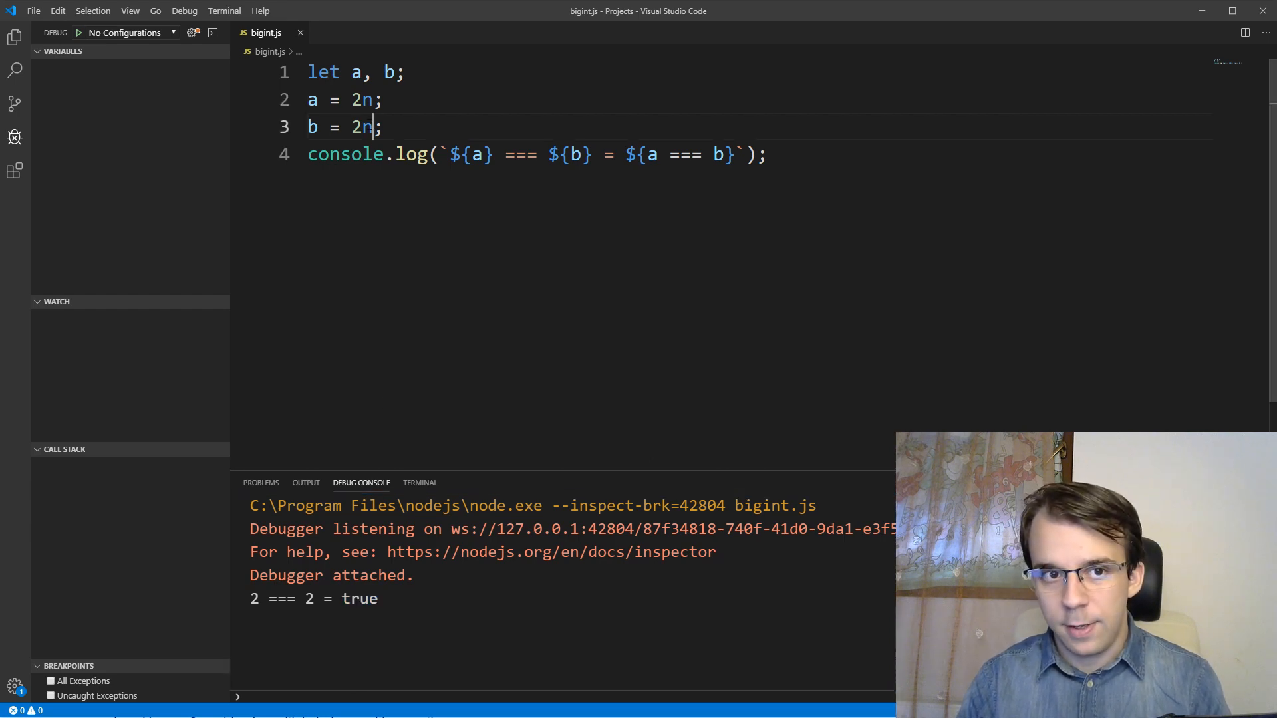
key("Backspace")
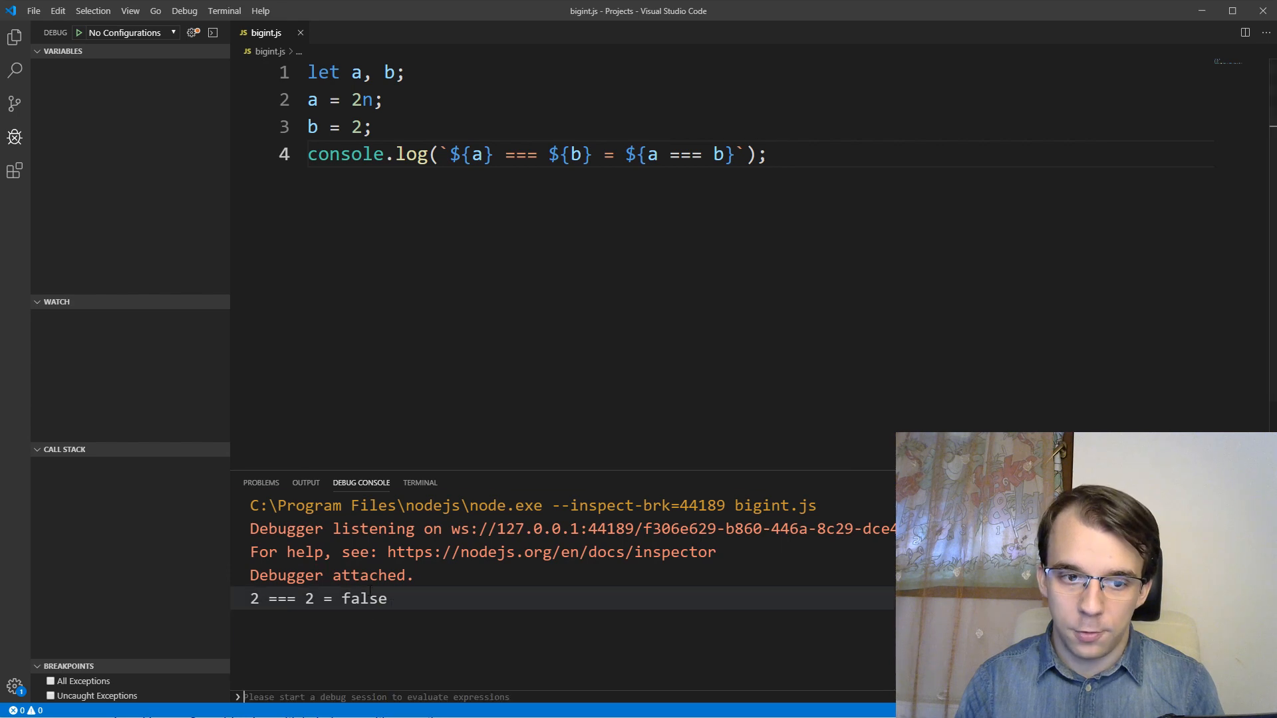
double_click(363, 599)
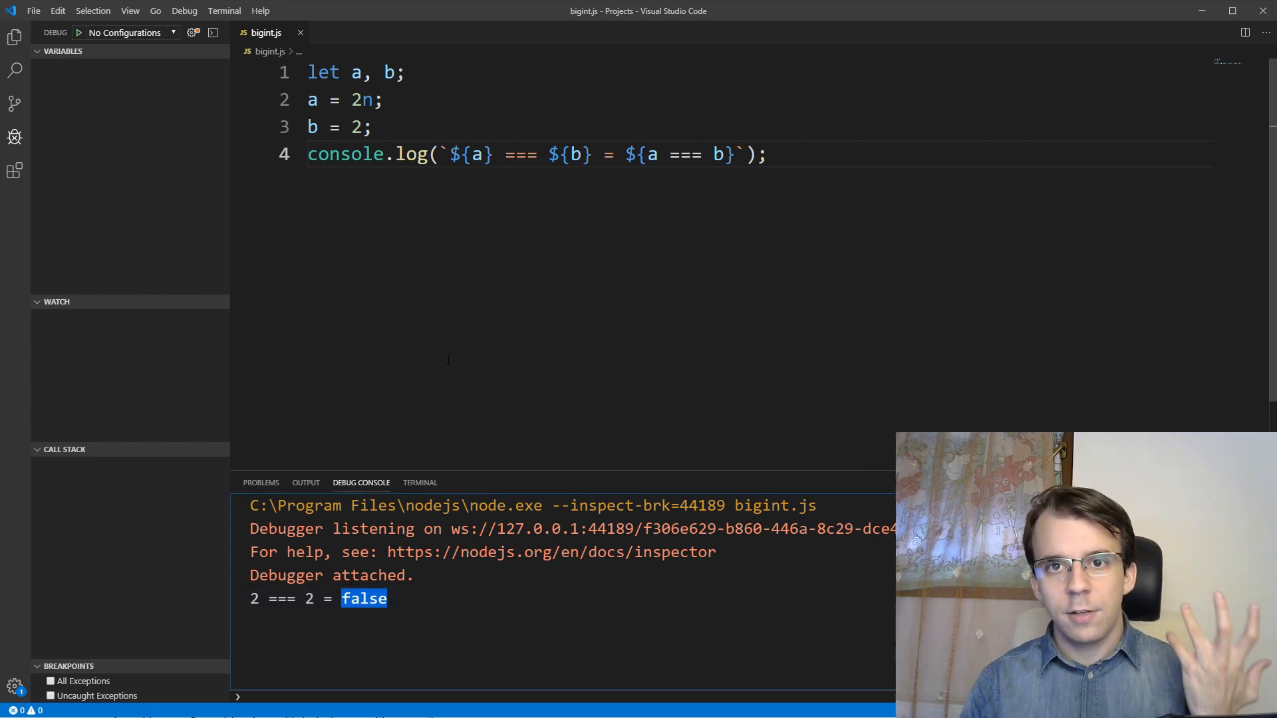
mouse_move(639, 299)
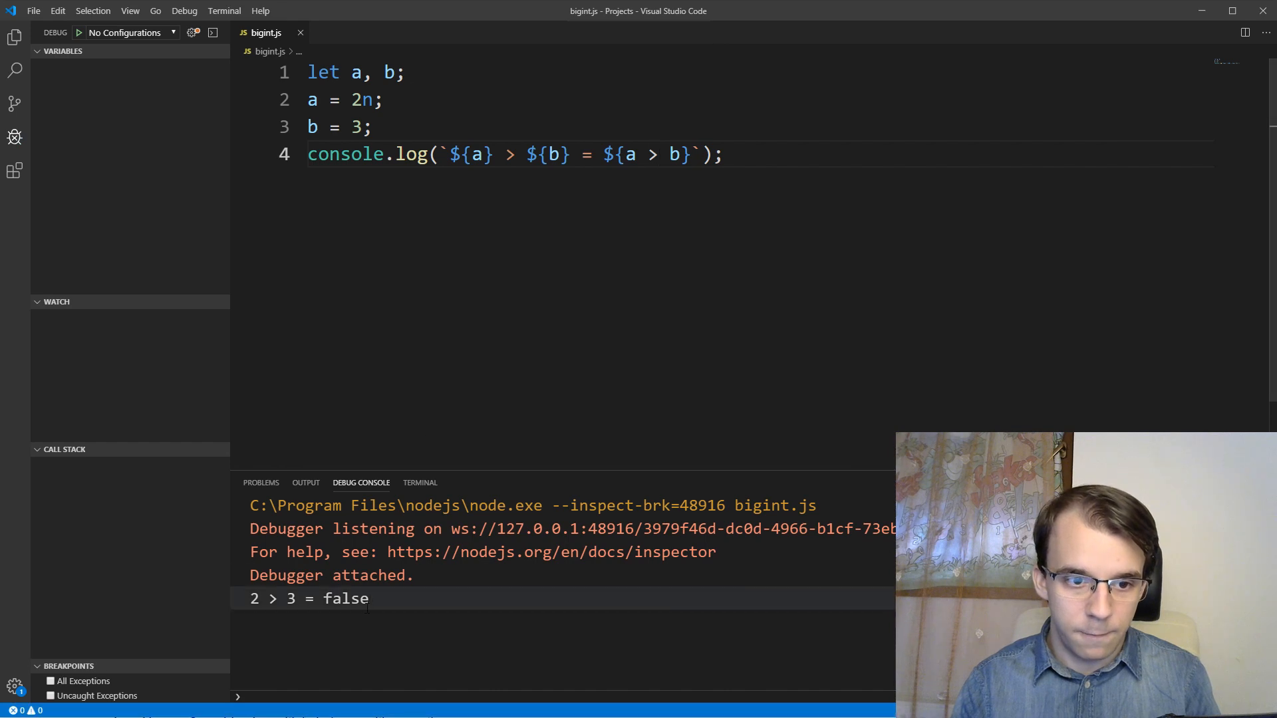
- Set b to 3 for the 2n > 3 comparison
double_click(345, 599)
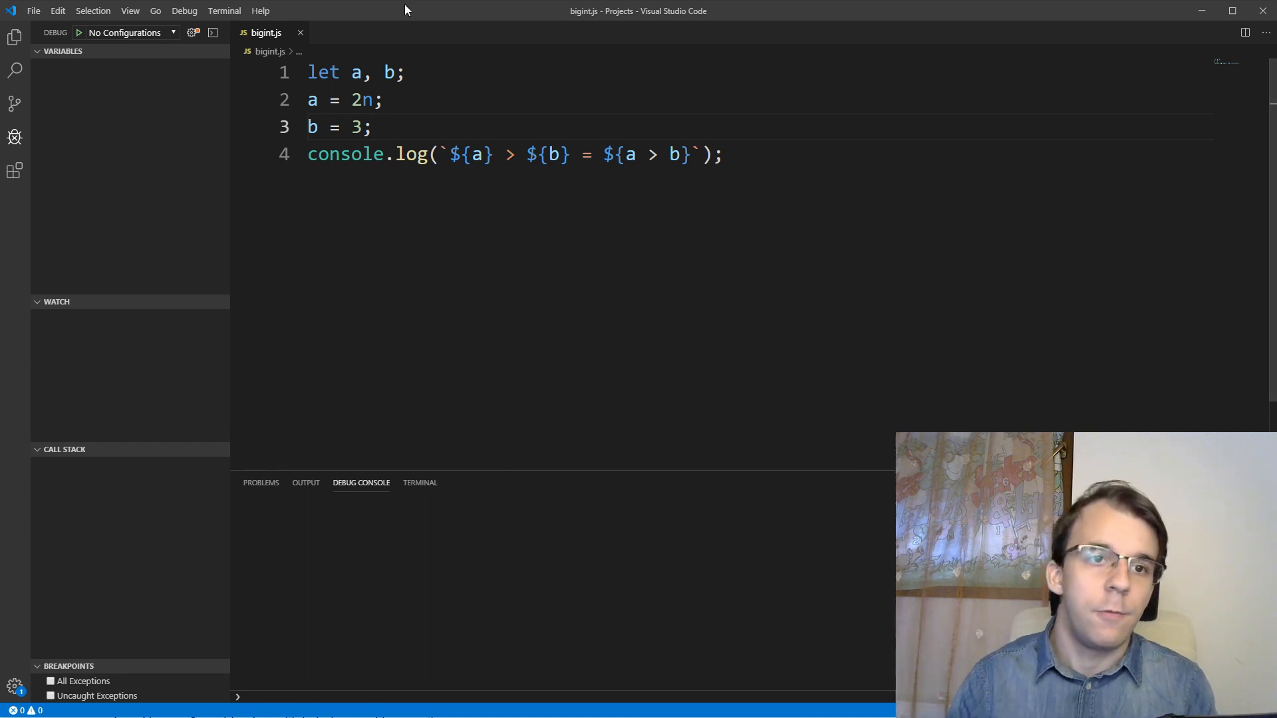
- Set a to 0n, log !a with `!${a} = ${!a}`, then try a = 5n
double_click(362, 99)
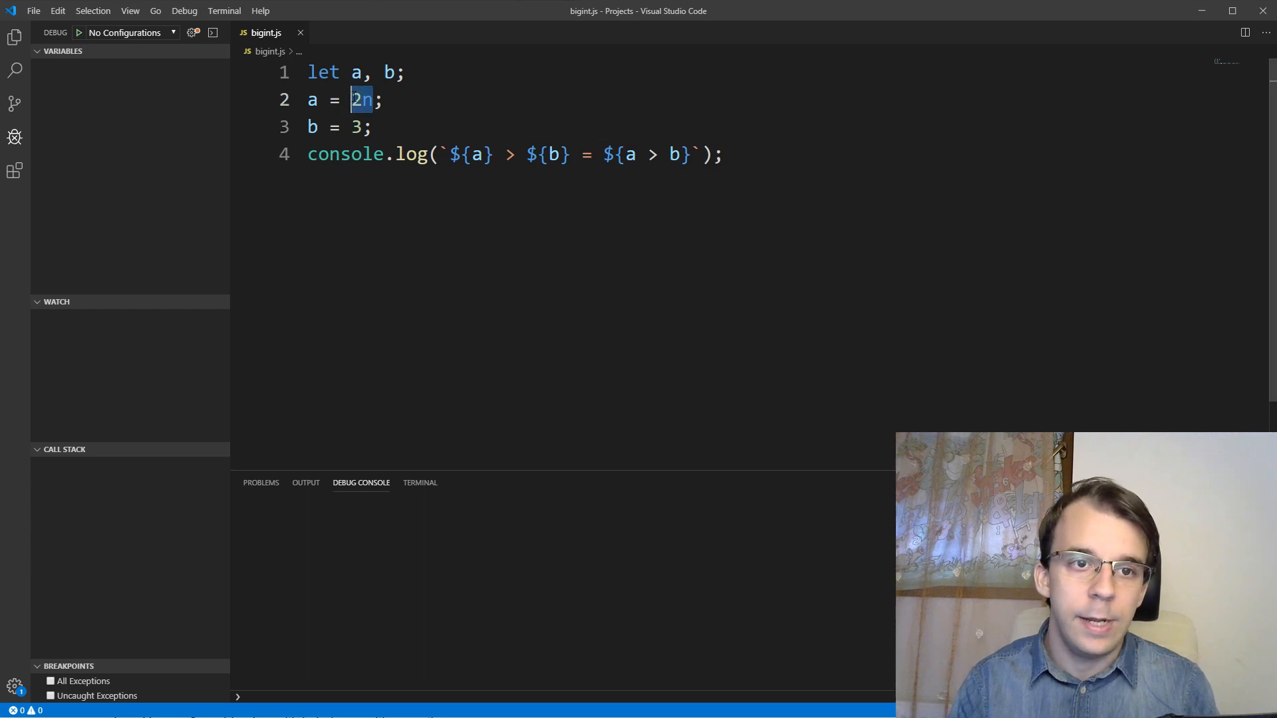
type("0")
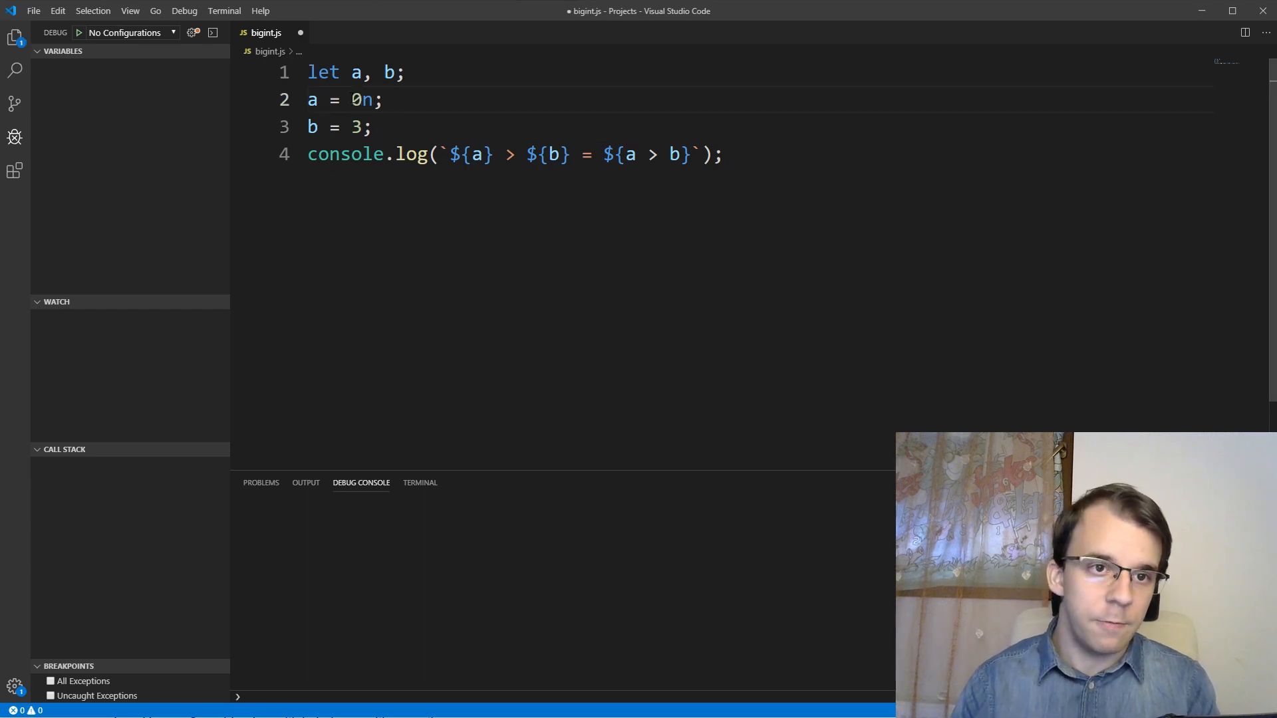
left_click_drag(639, 154, 682, 155)
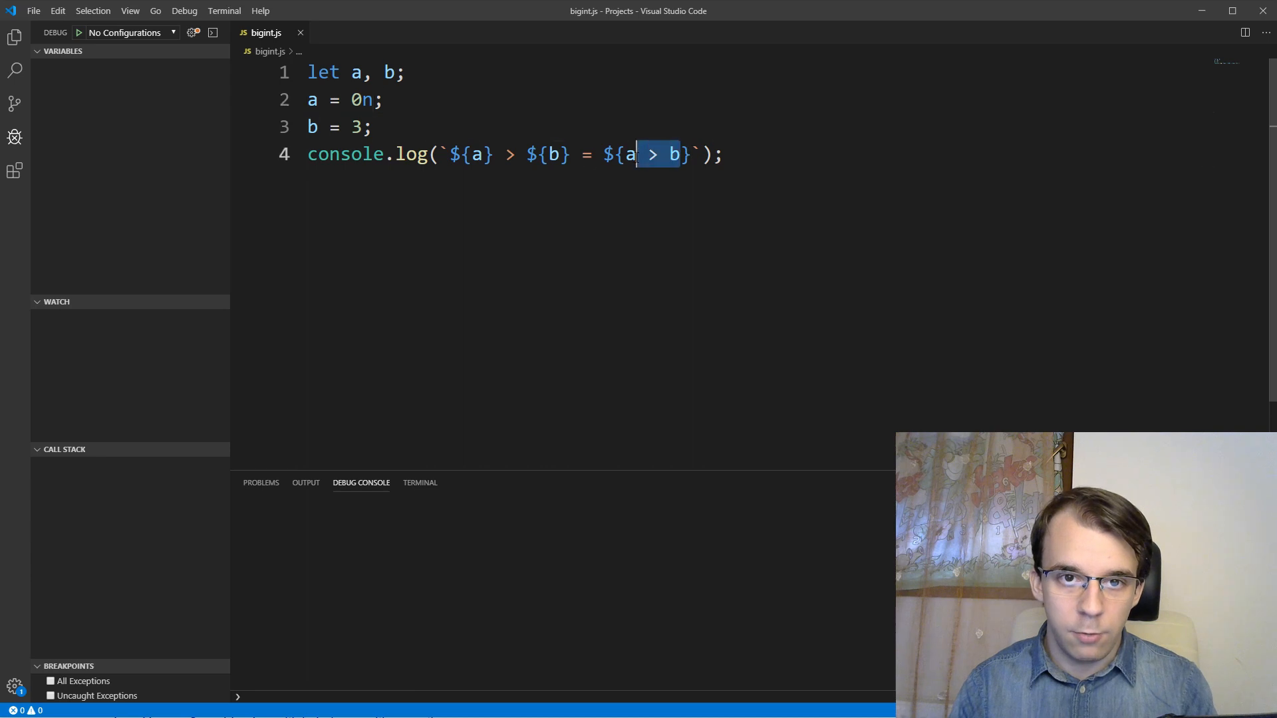
type("!a")
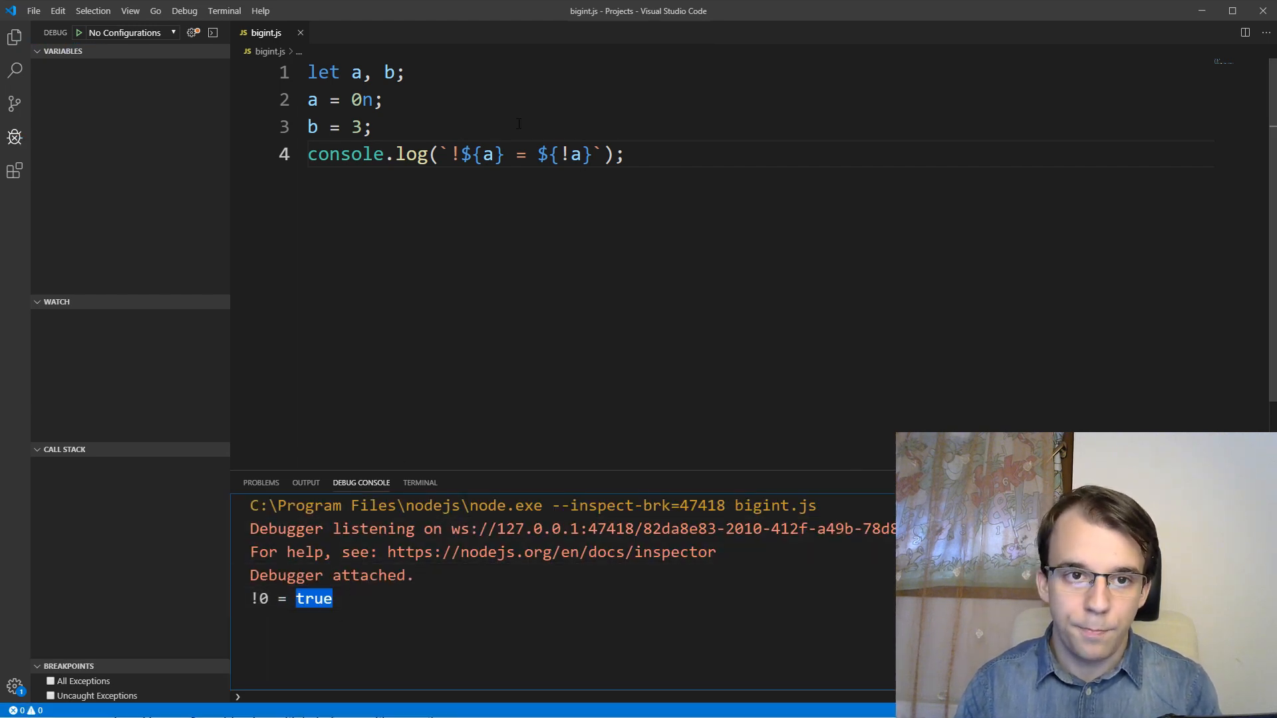
type("5")
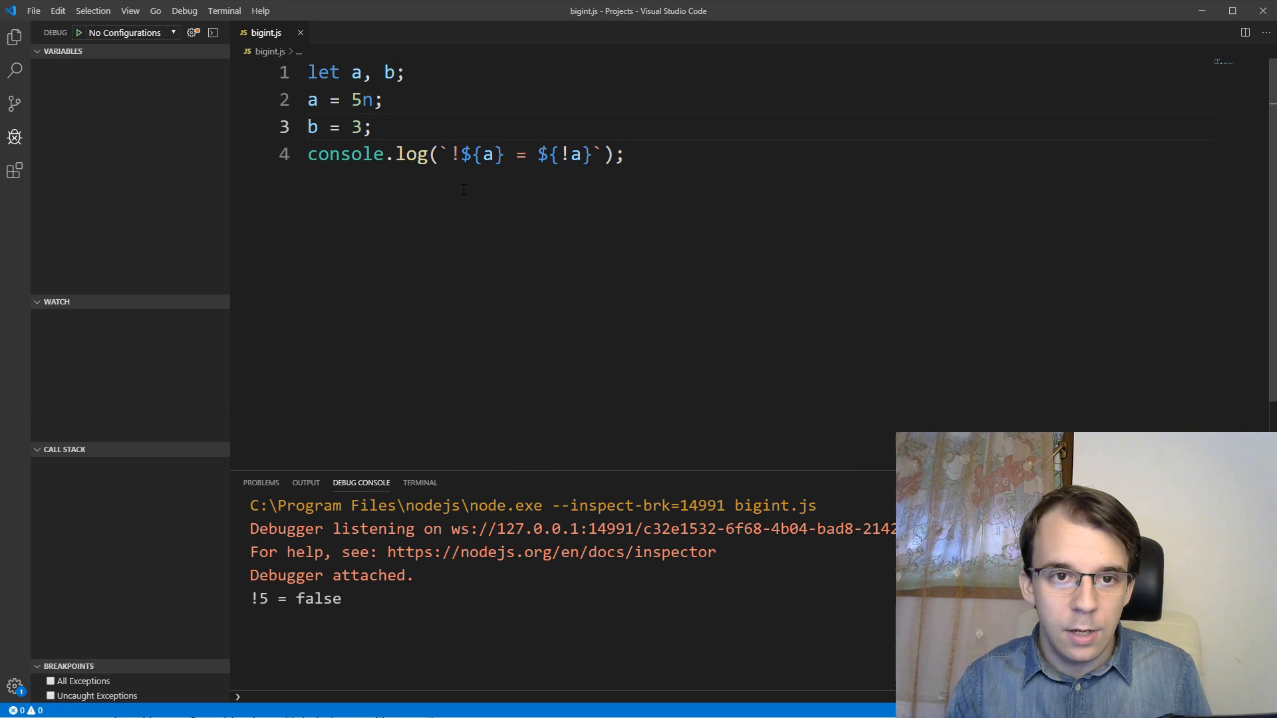
key("ctrl+/")
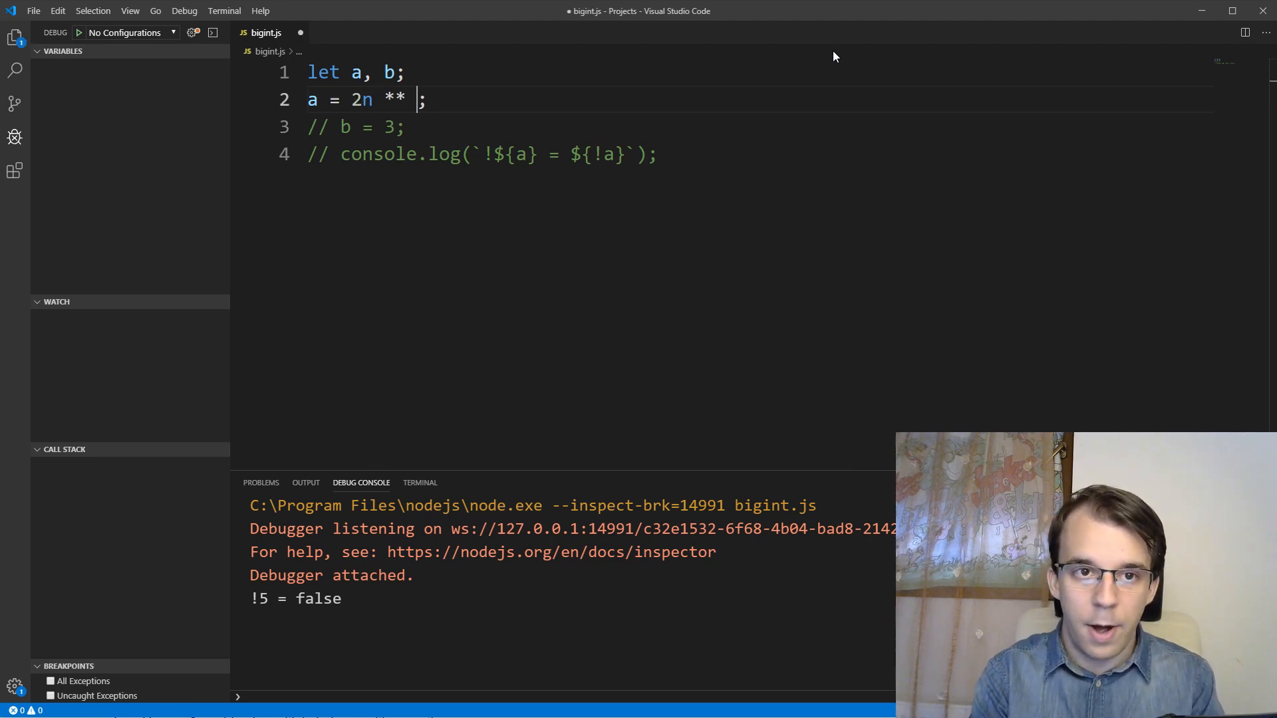
type("2147483519")
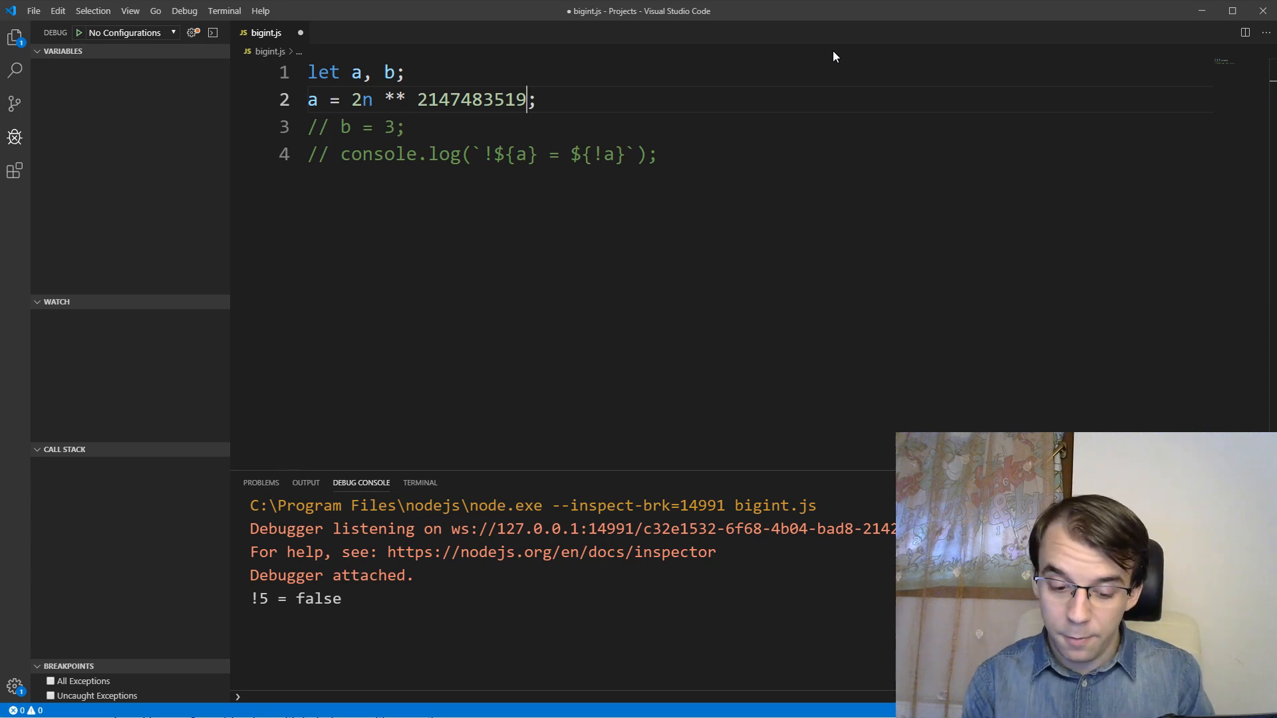
type("n")
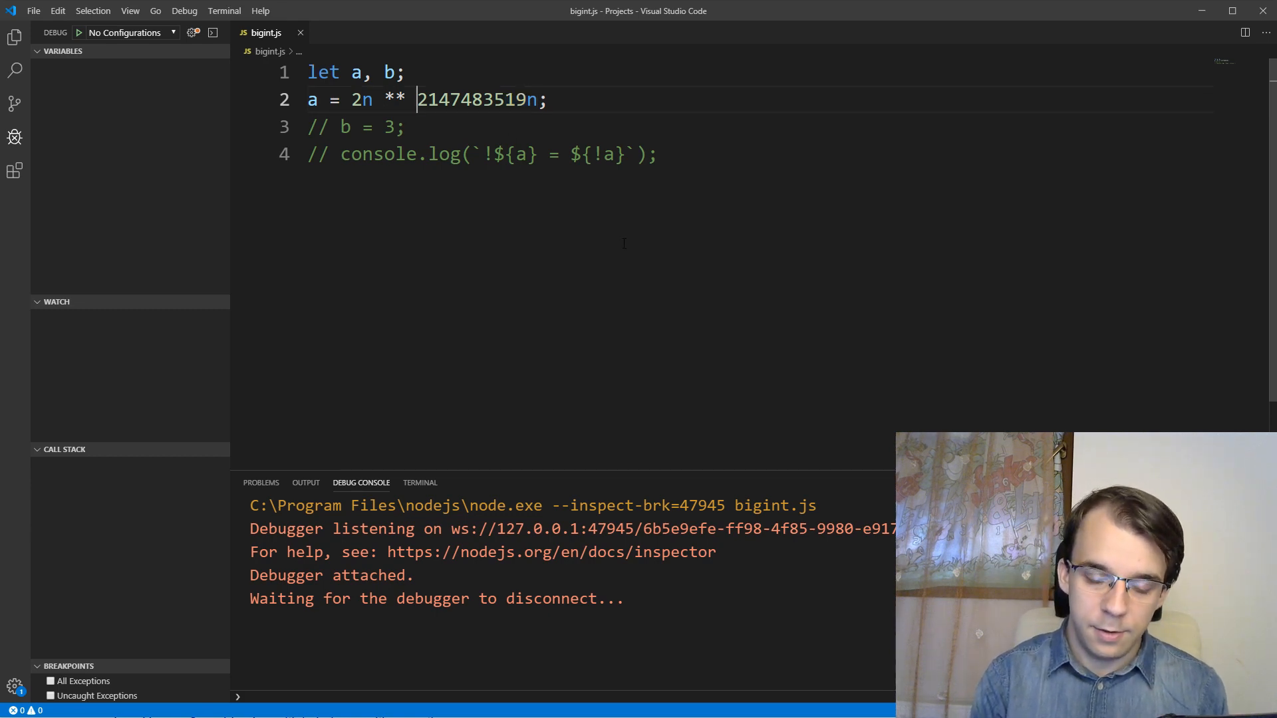
type("( + 1n")
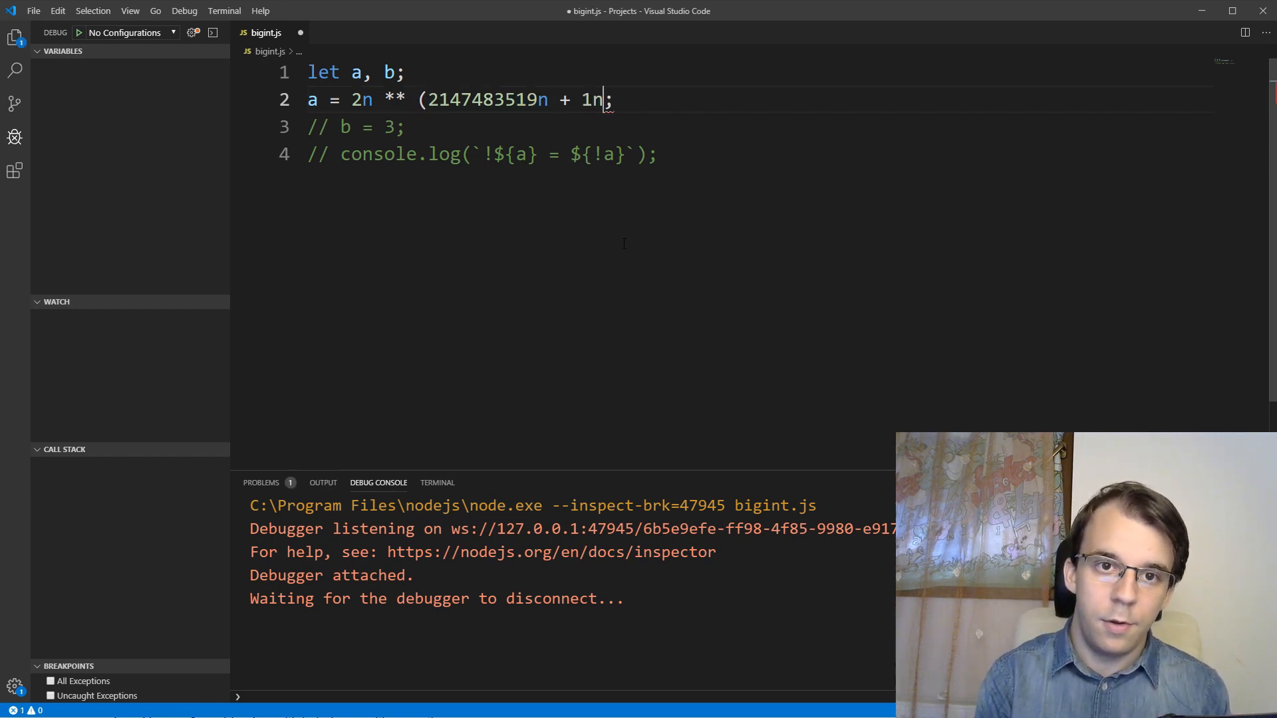
type(")")
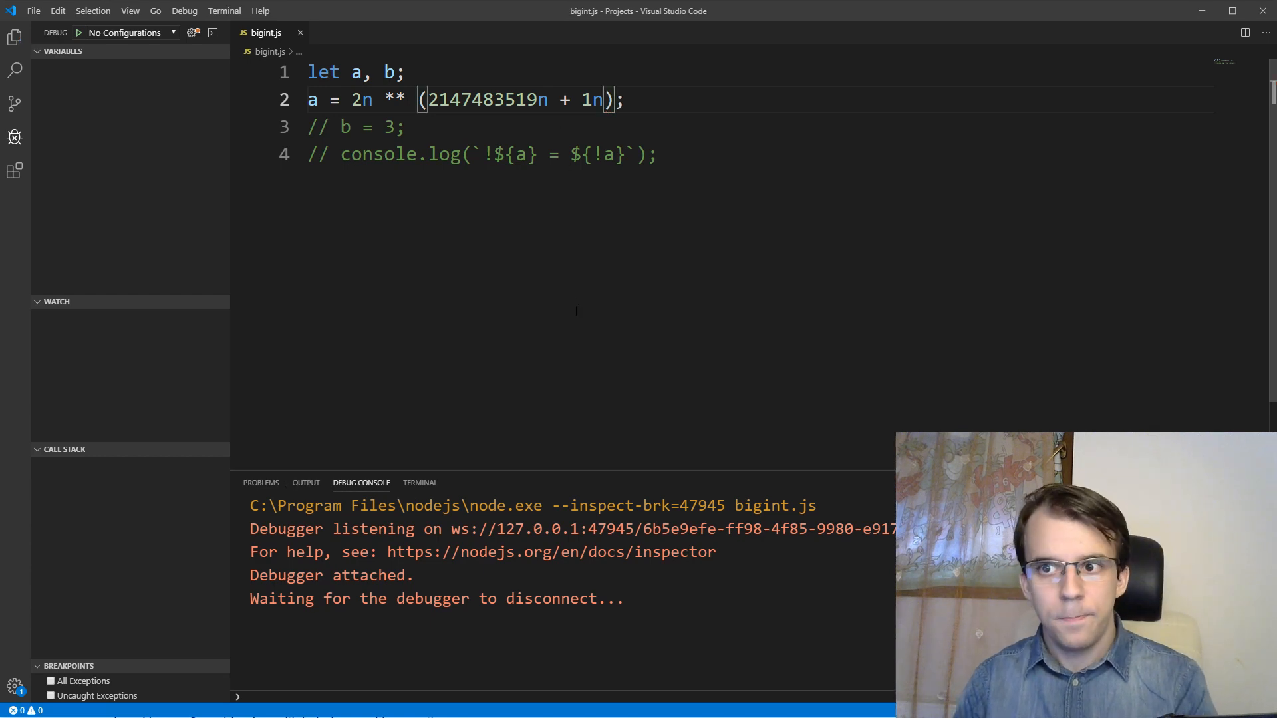
scroll("down", 3)
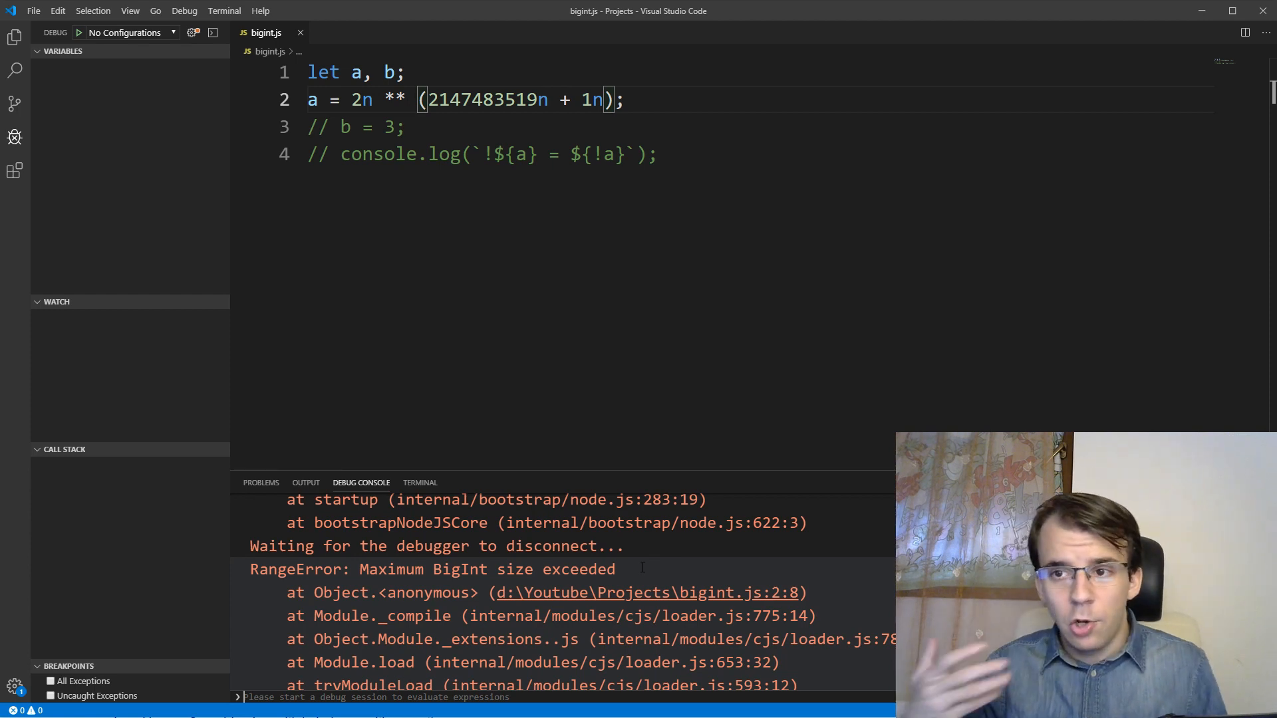
double_click(486, 99)
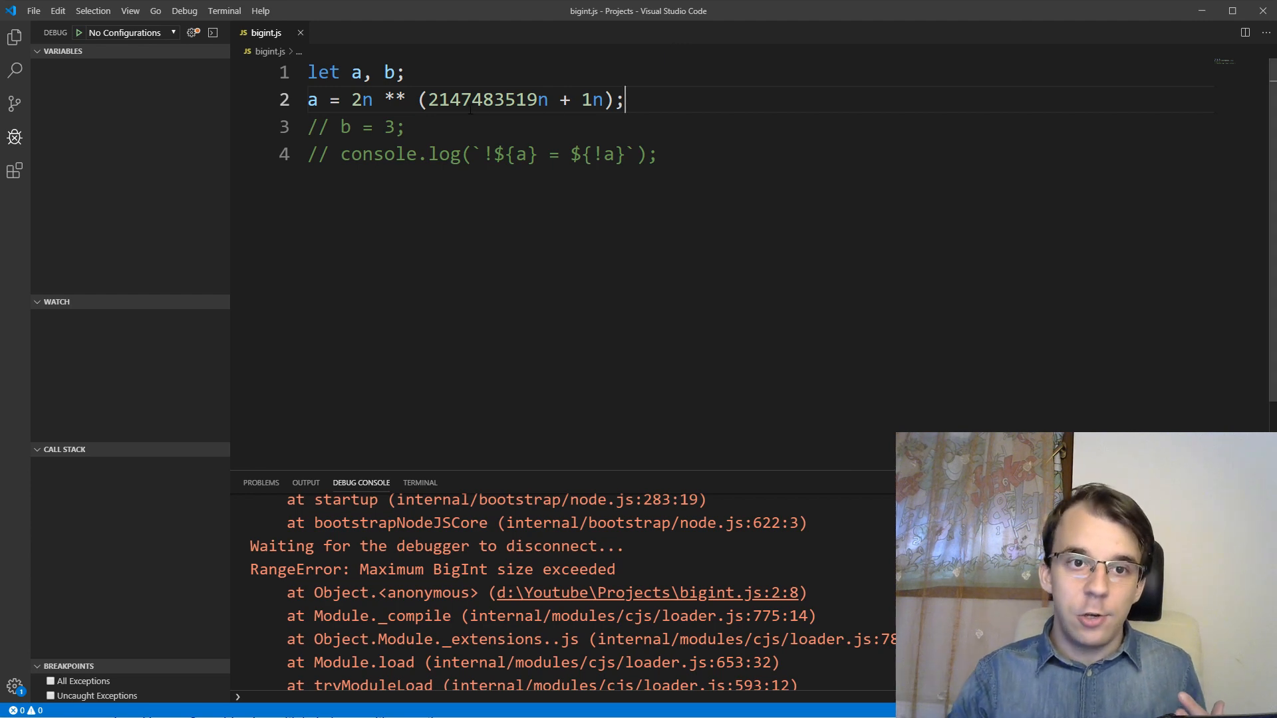
double_click(485, 99)
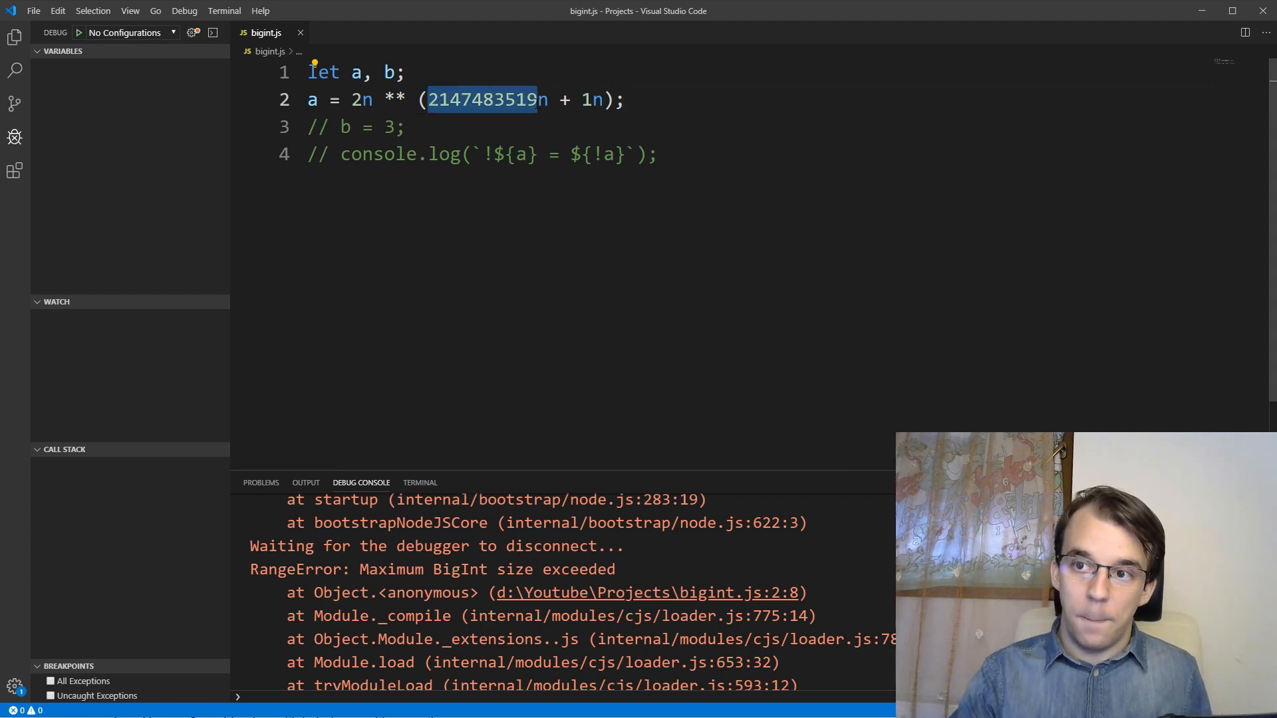